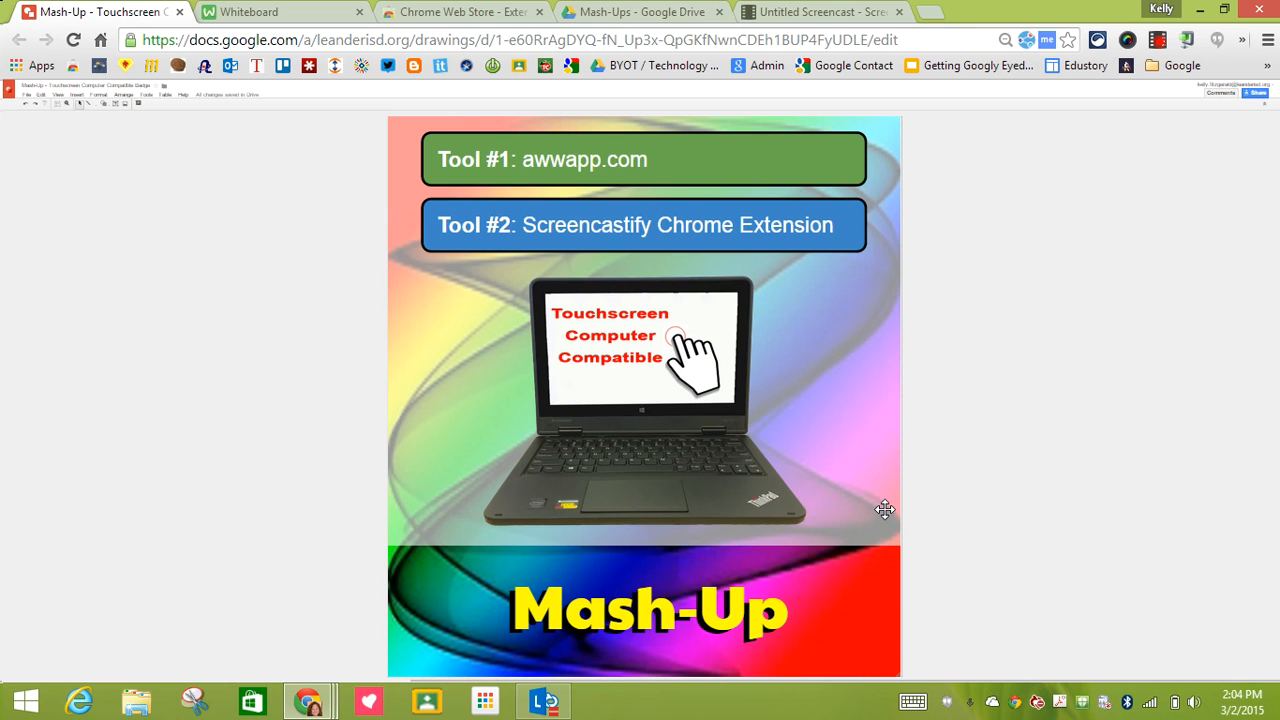
mouse_move(740, 238)
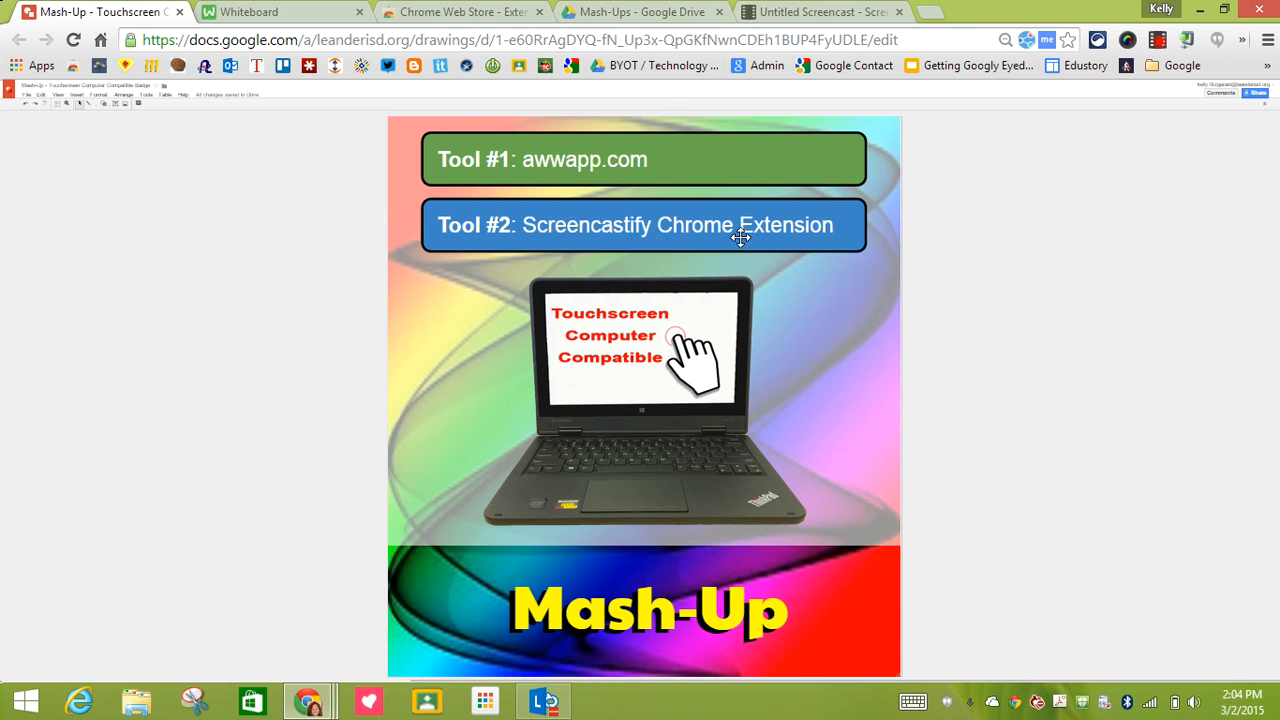
Leave the Google Drawings poster by switching to the Chrome Web Store tab
left_click(460, 12)
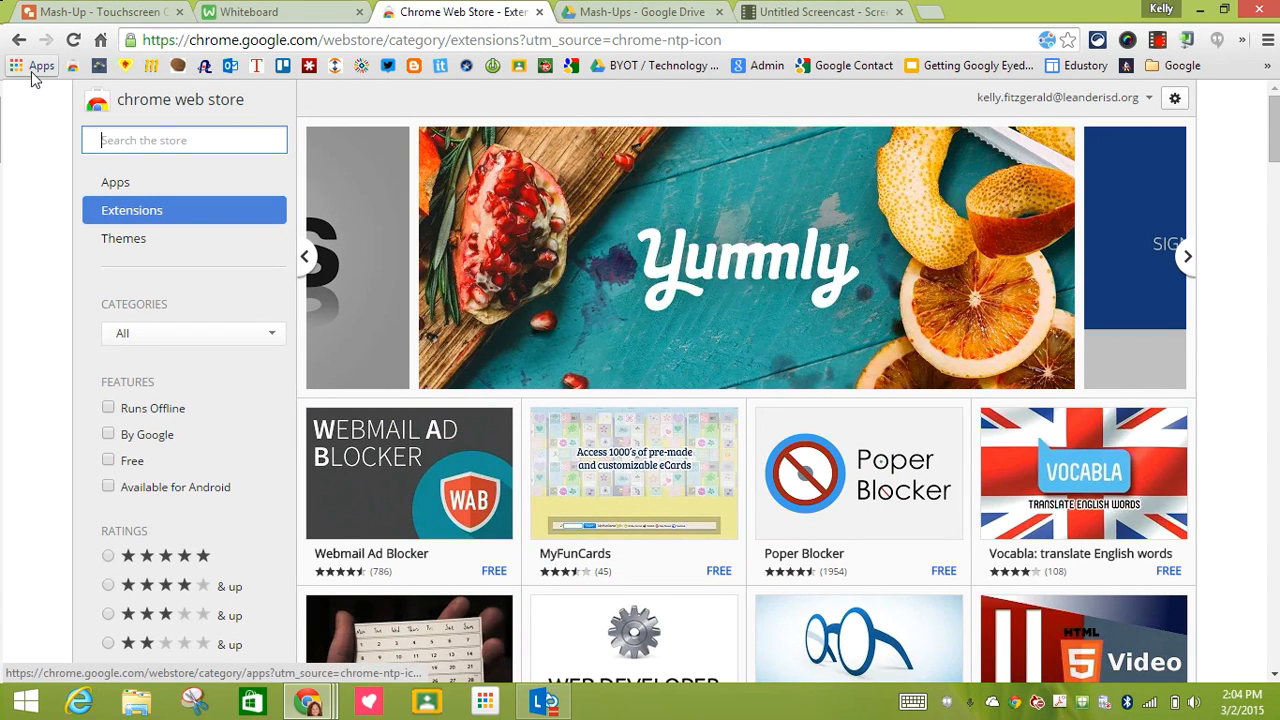
mouse_move(40, 64)
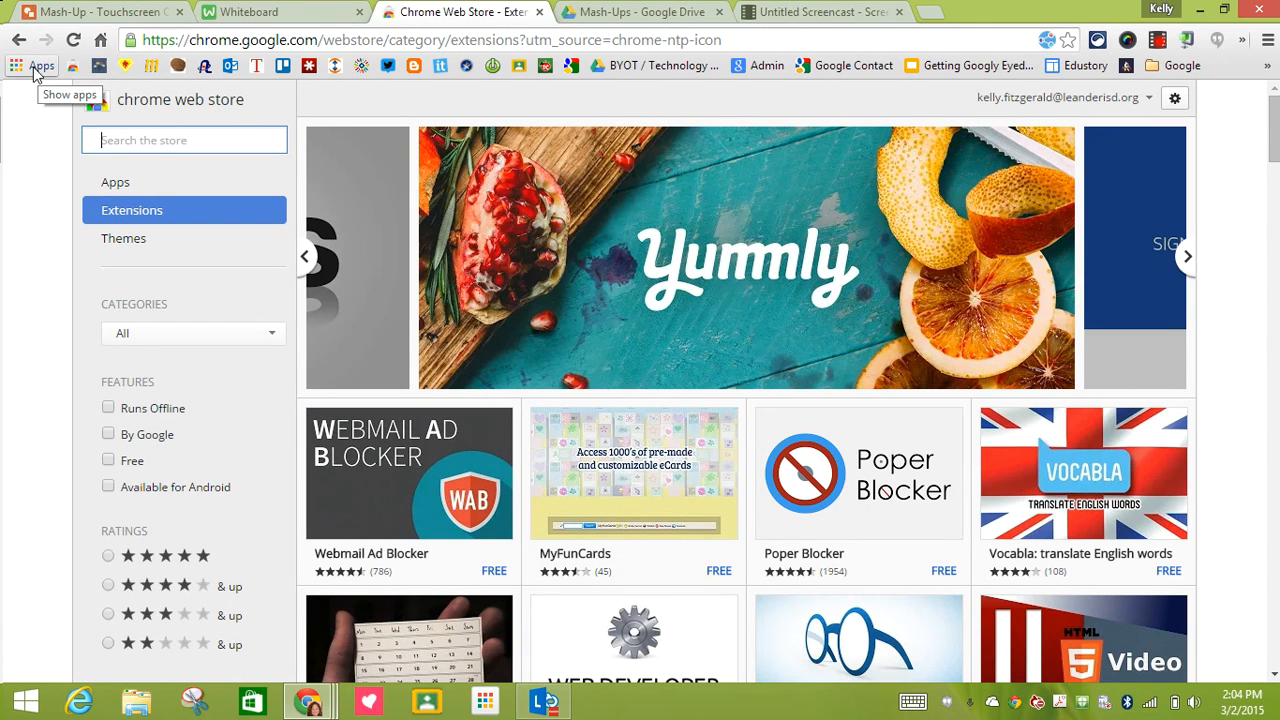
Search the Chrome Web Store extensions for 'screencastify'
left_click(42, 66)
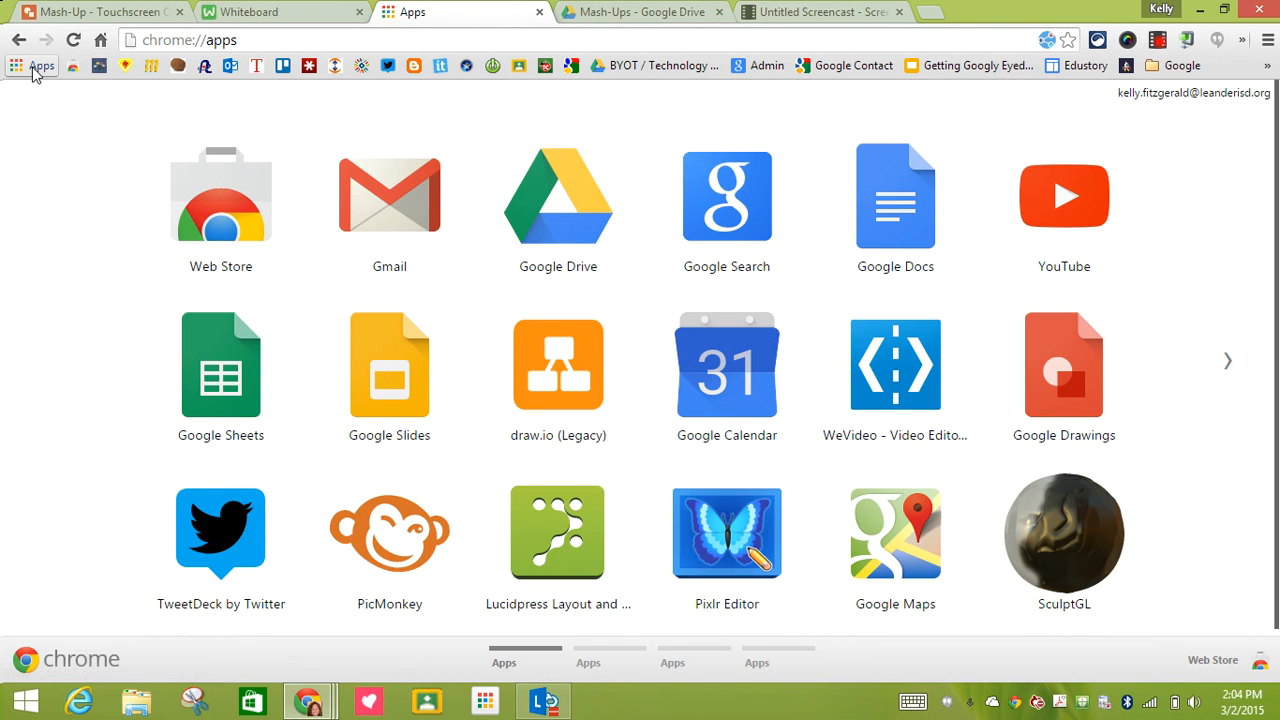
mouse_move(196, 220)
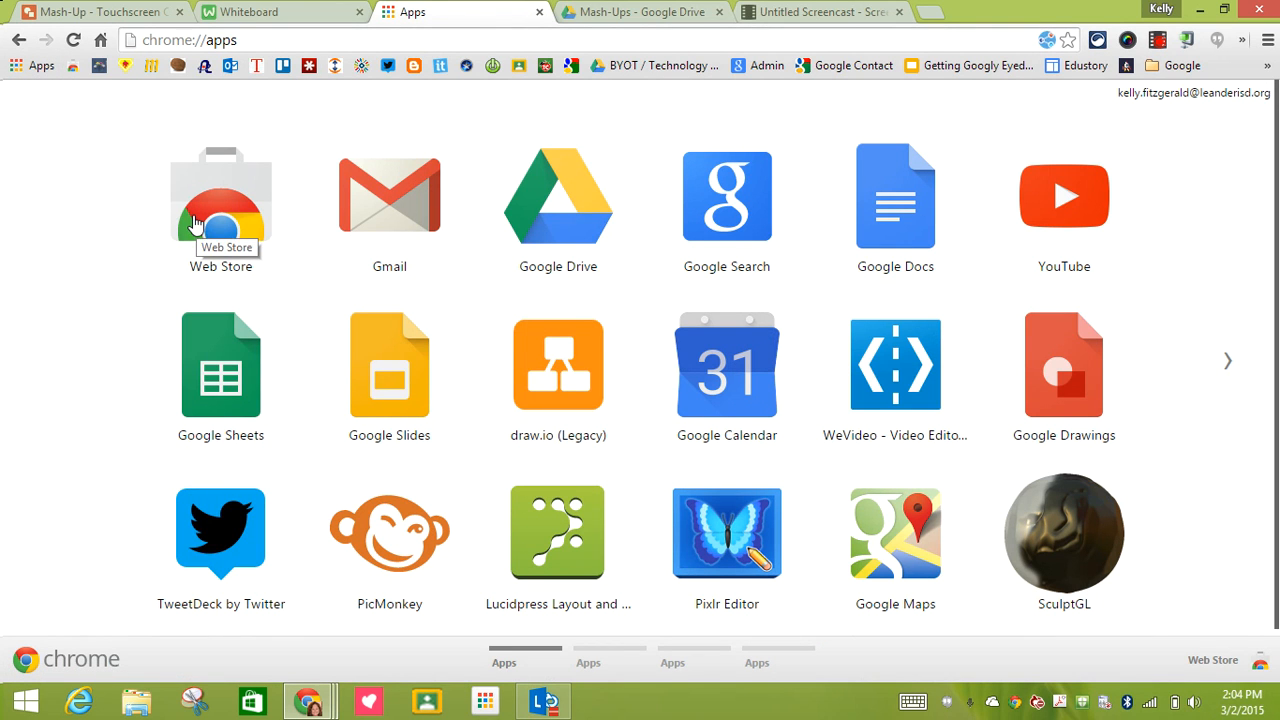
left_click(220, 196)
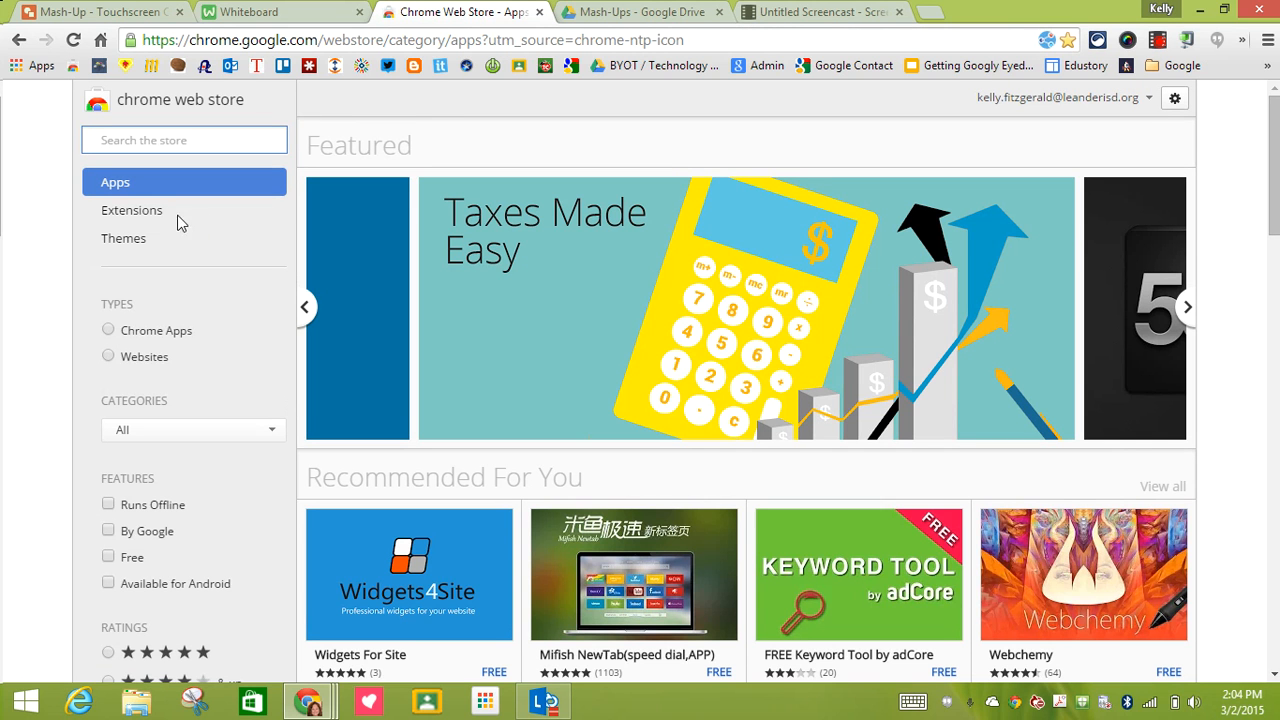
left_click(132, 210)
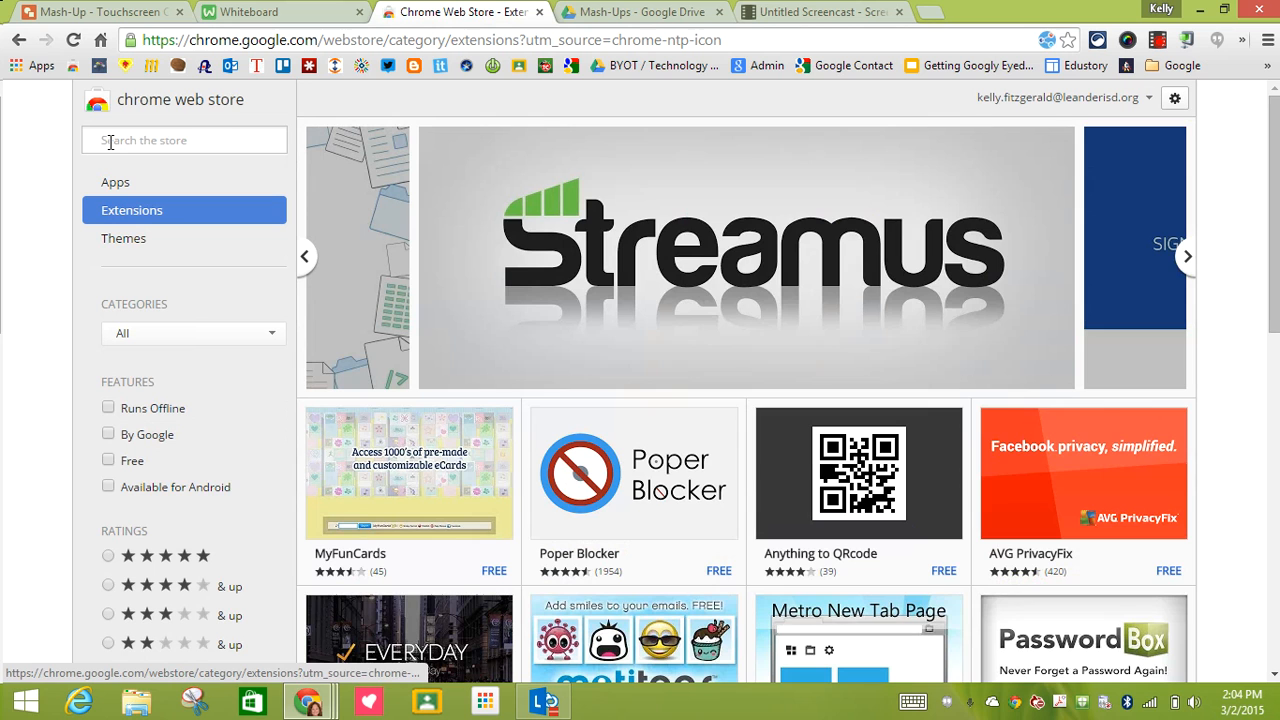
left_click(184, 140)
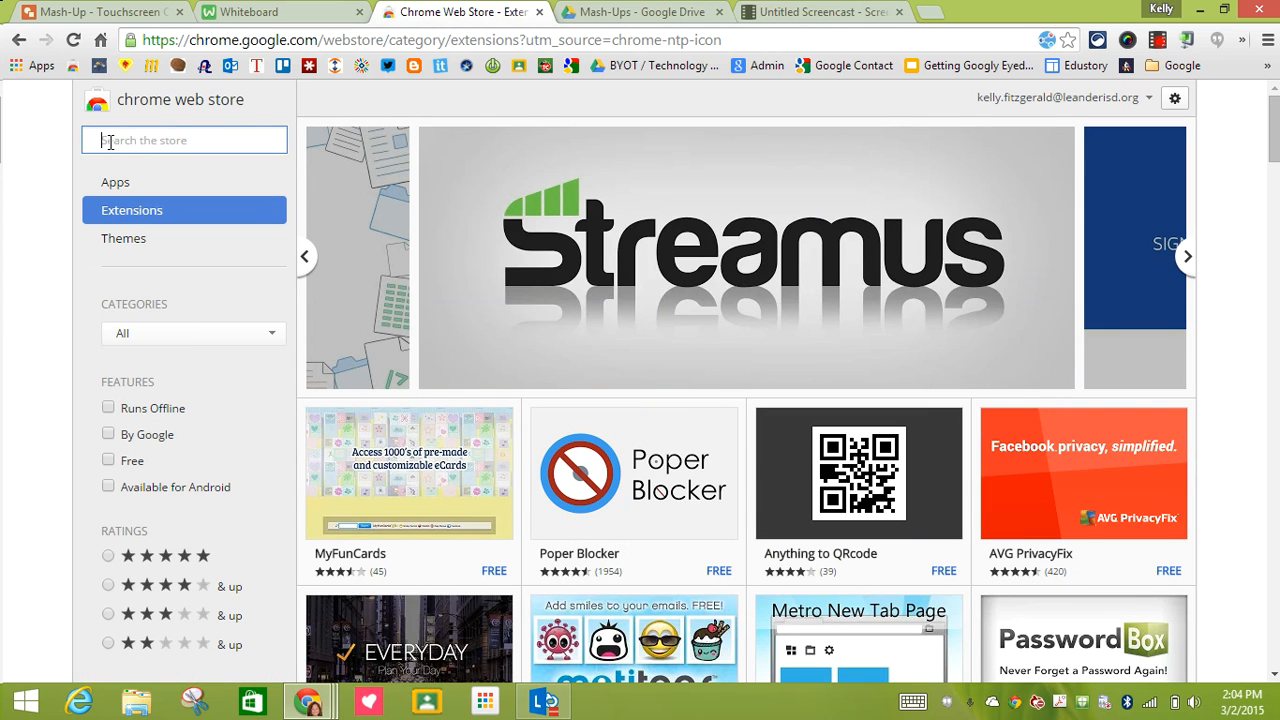
type("screencastify")
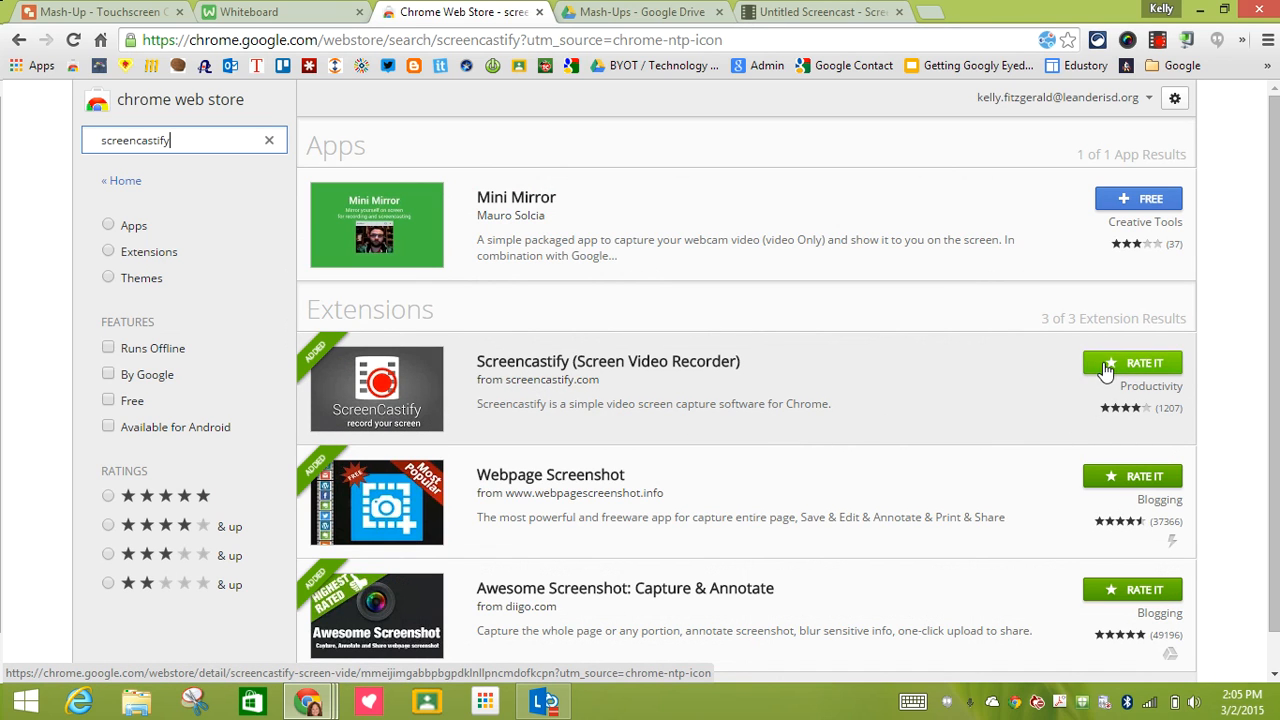
mouse_move(1138, 198)
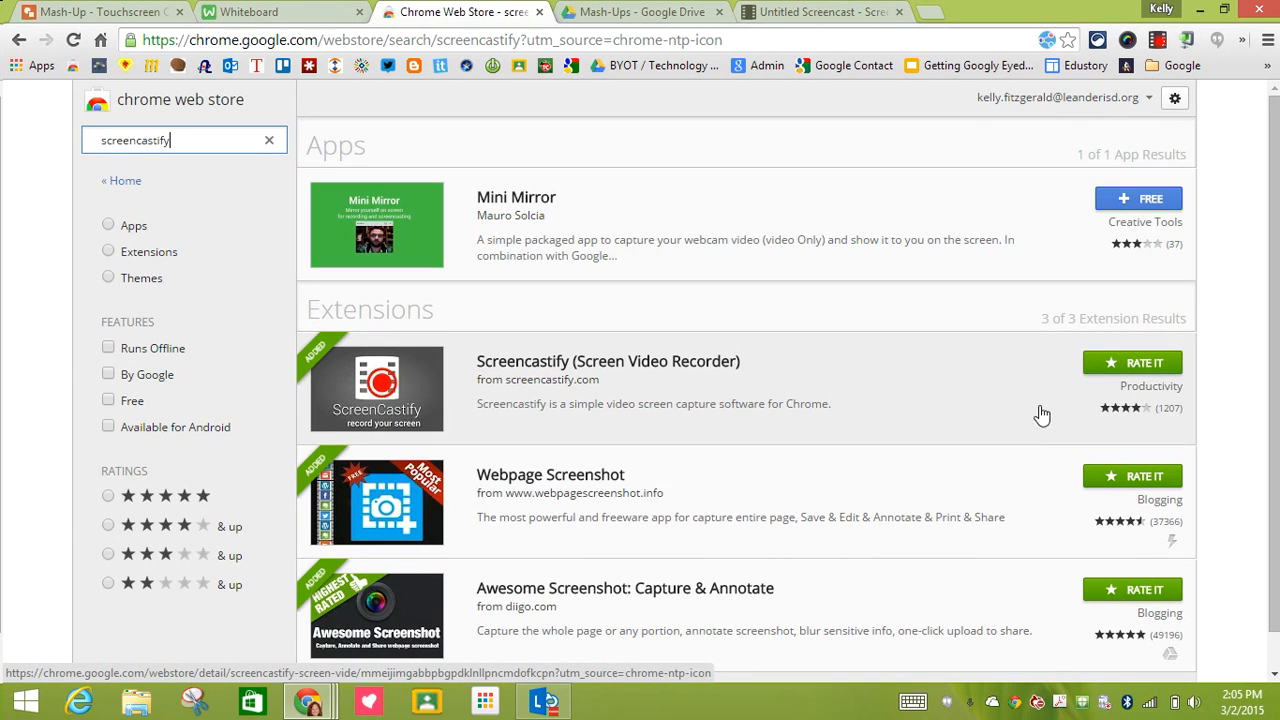
mouse_move(1044, 370)
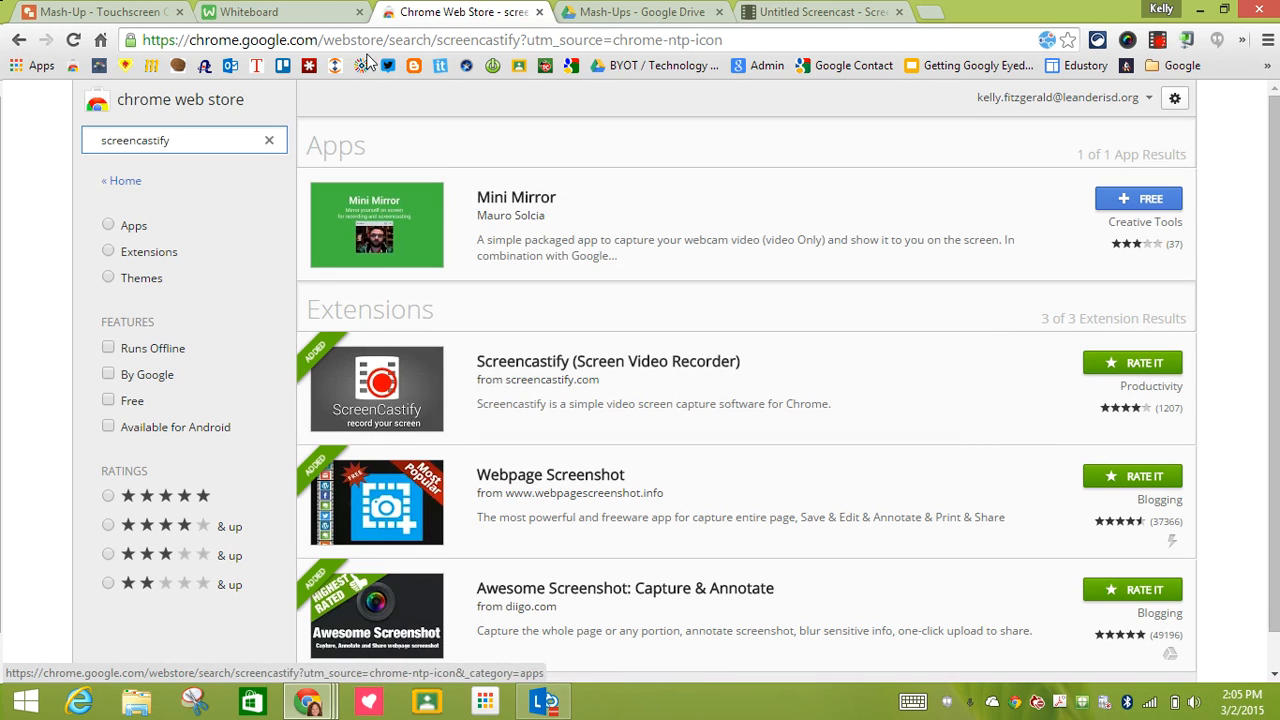
Start a new blank drawing board from the awwapp.com home page
left_click(270, 12)
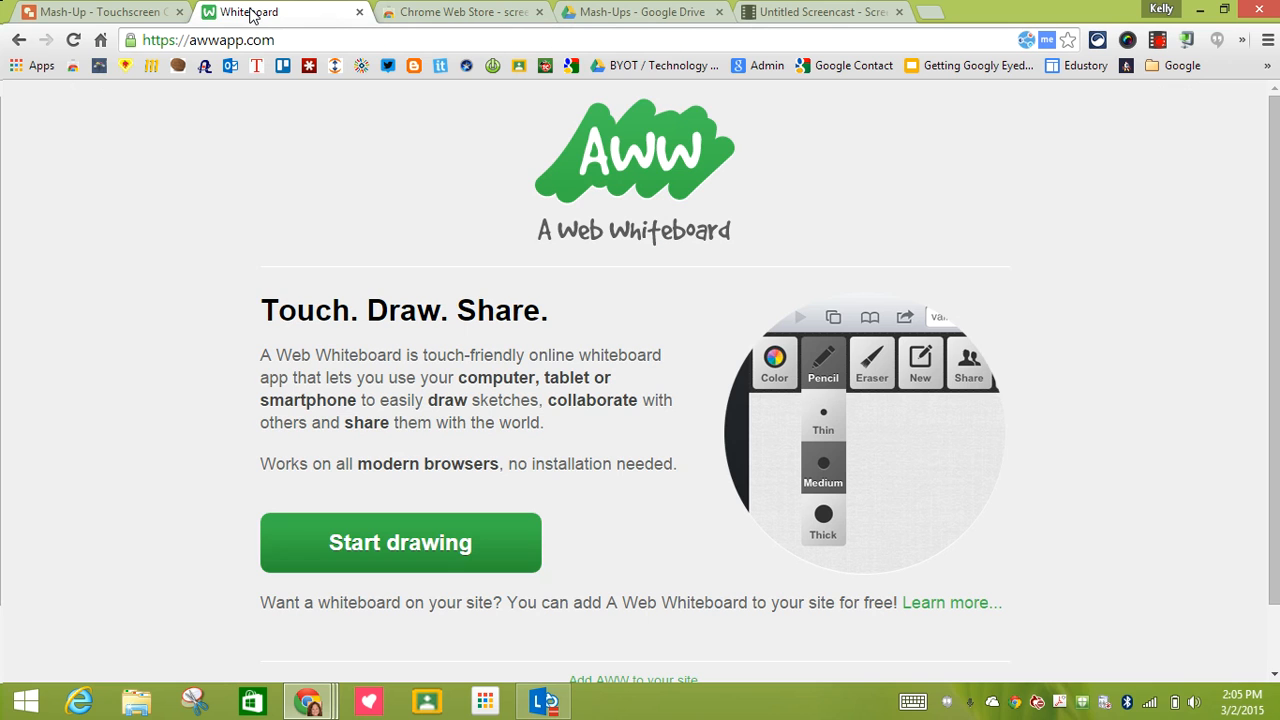
left_click(400, 542)
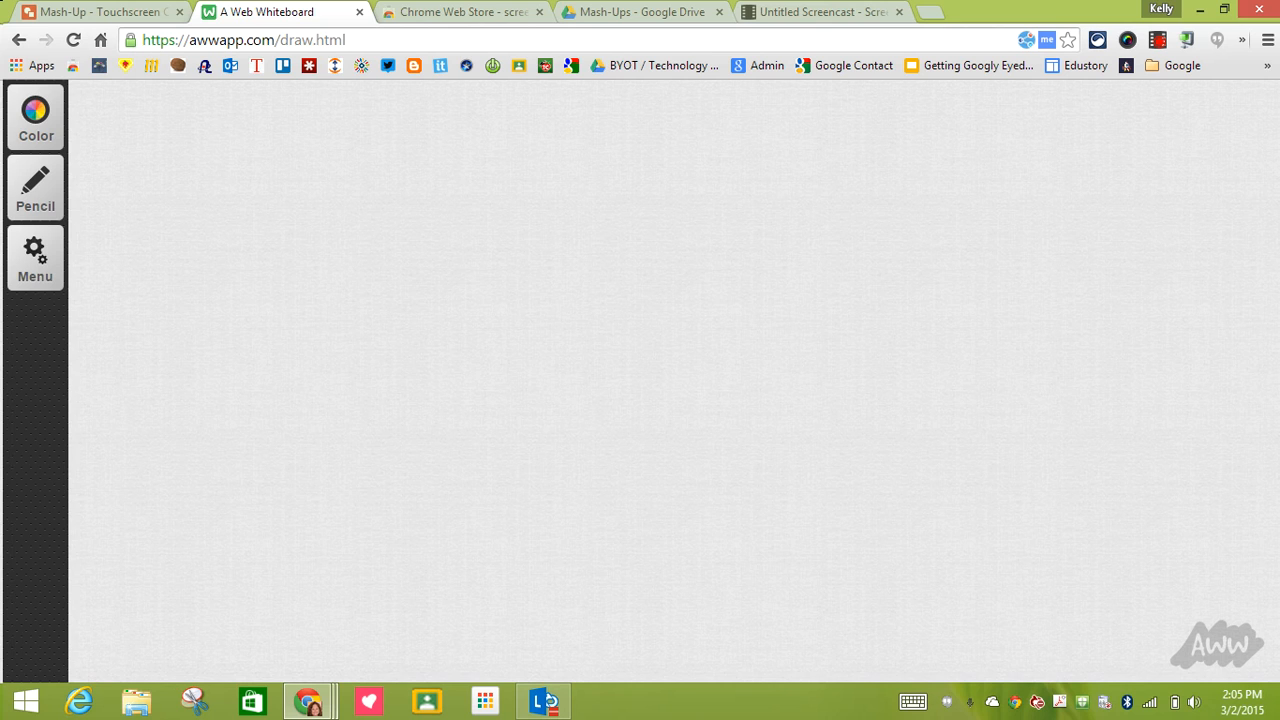
Preview the colour, pencil and menu options, then generate the board's invite link
left_click(36, 116)
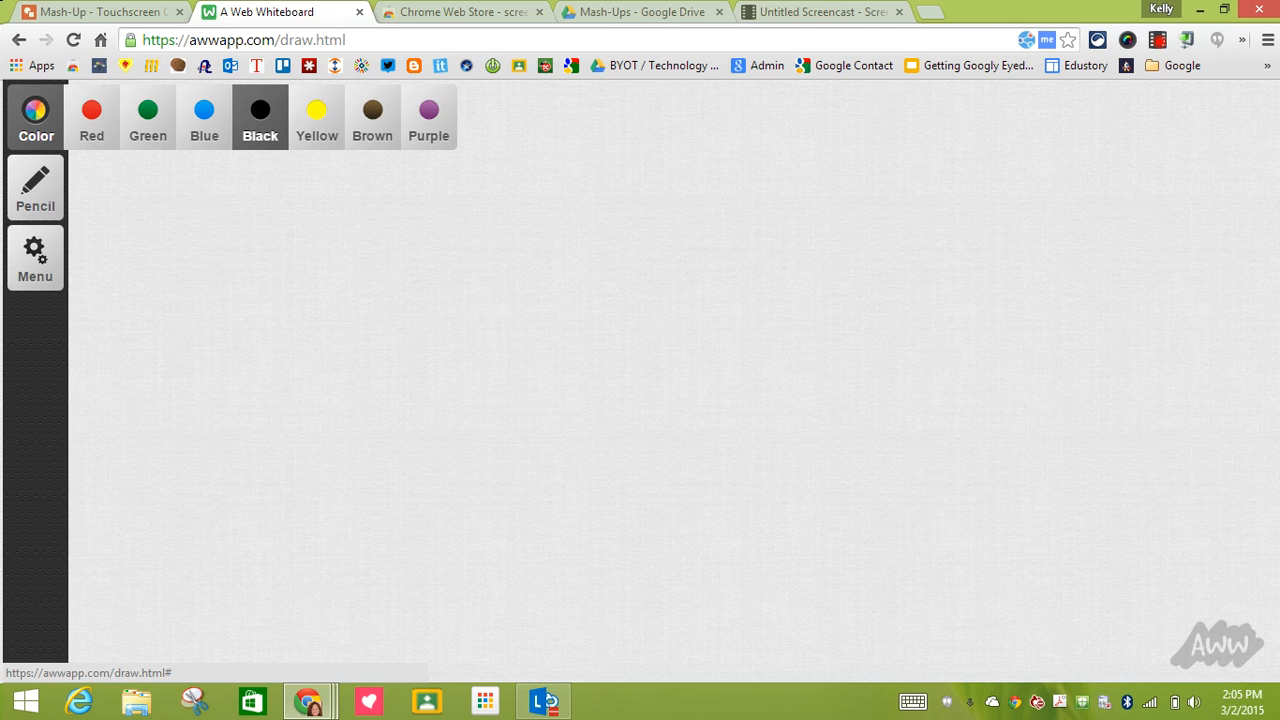
left_click(36, 188)
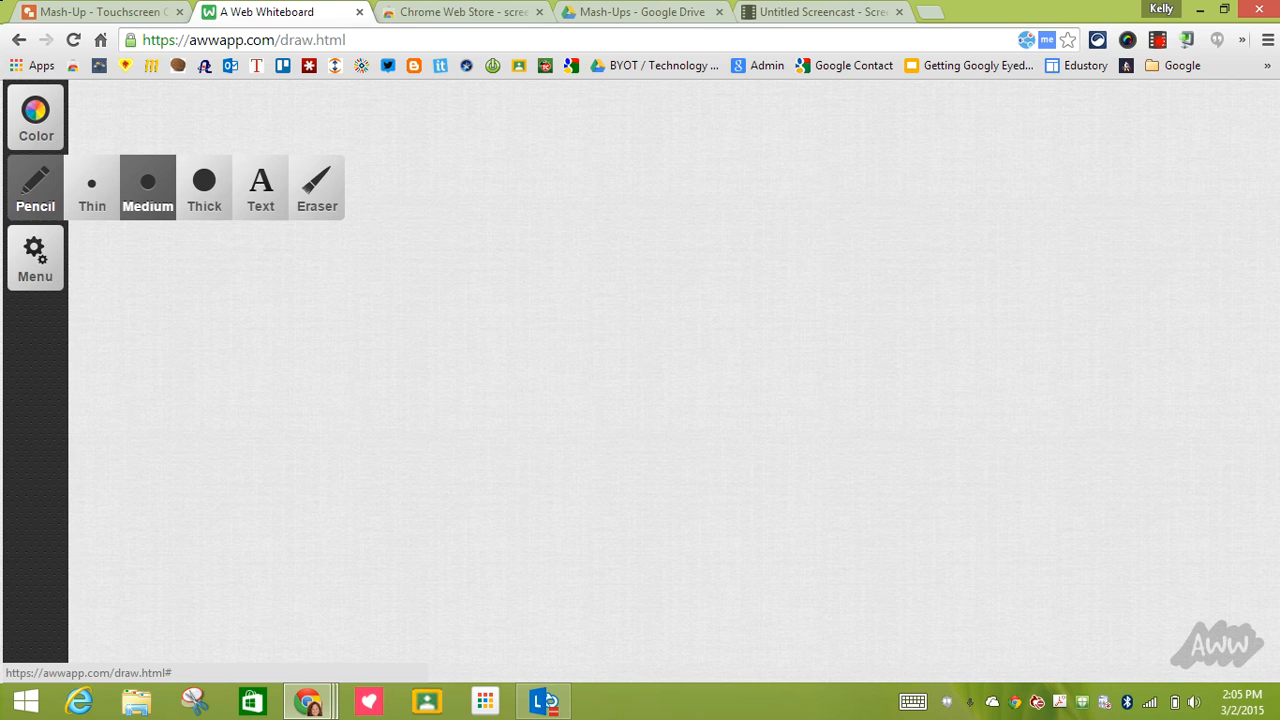
left_click(36, 258)
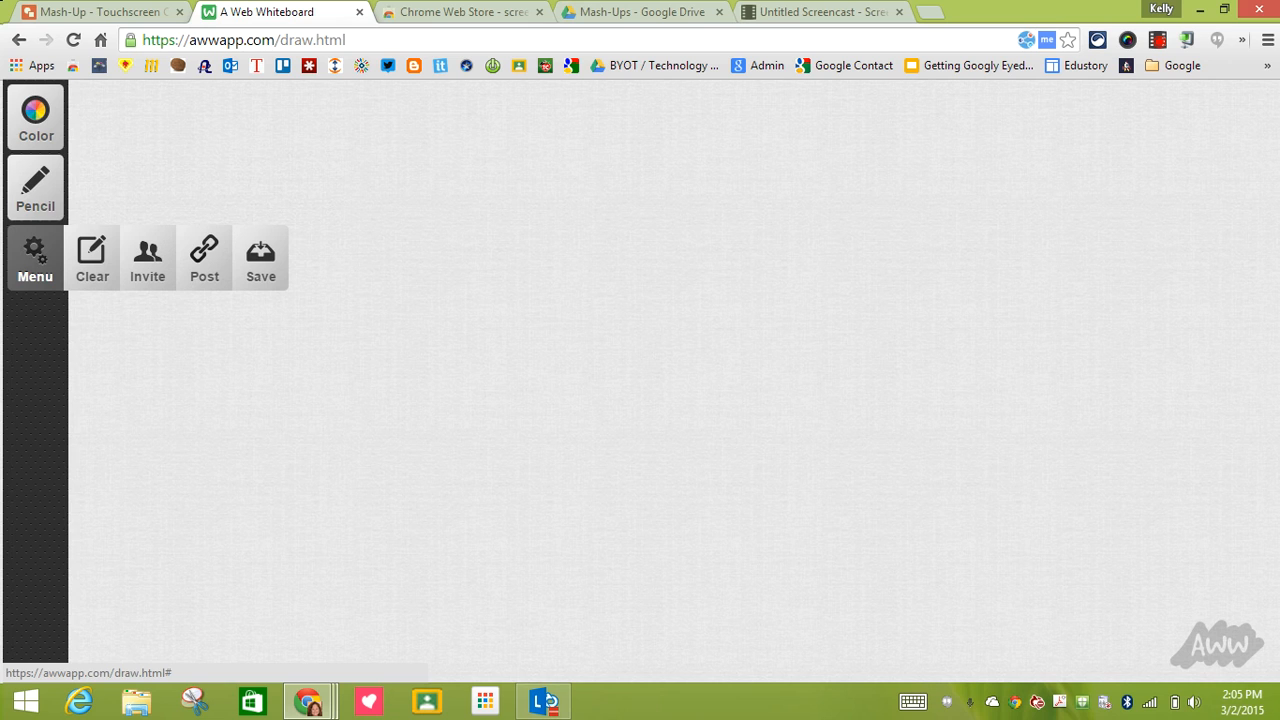
left_click(148, 256)
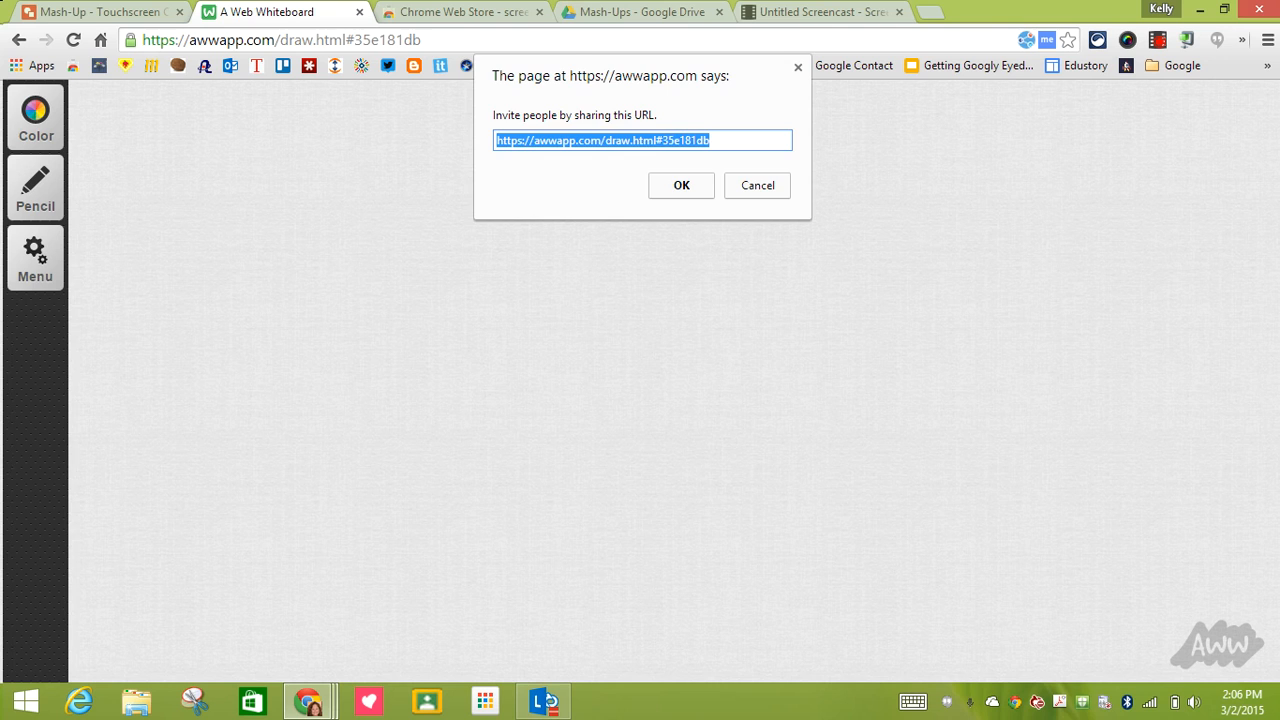
Dismiss the invite link message to return to the blank canvas
left_click(680, 184)
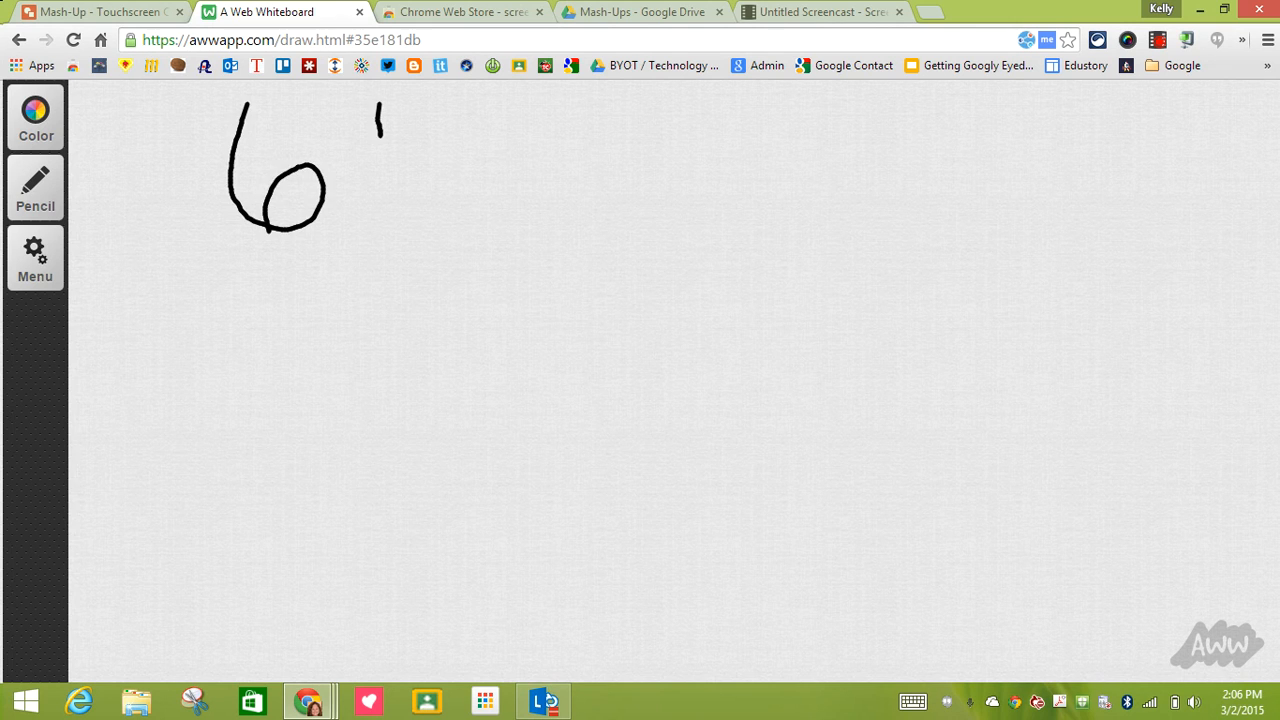
Finish hand-writing 6 1/3 + 4/6 = and switch the pen colour to blue
left_click_drag(350, 160, 400, 216)
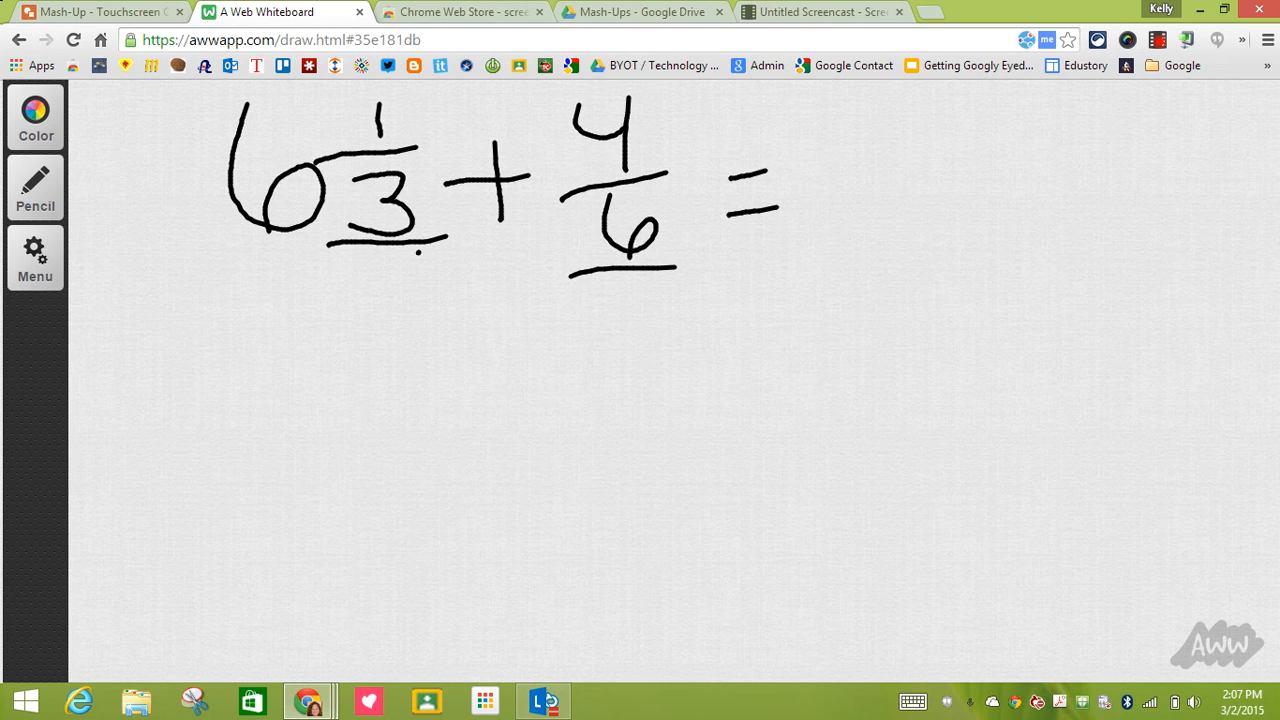
left_click(36, 114)
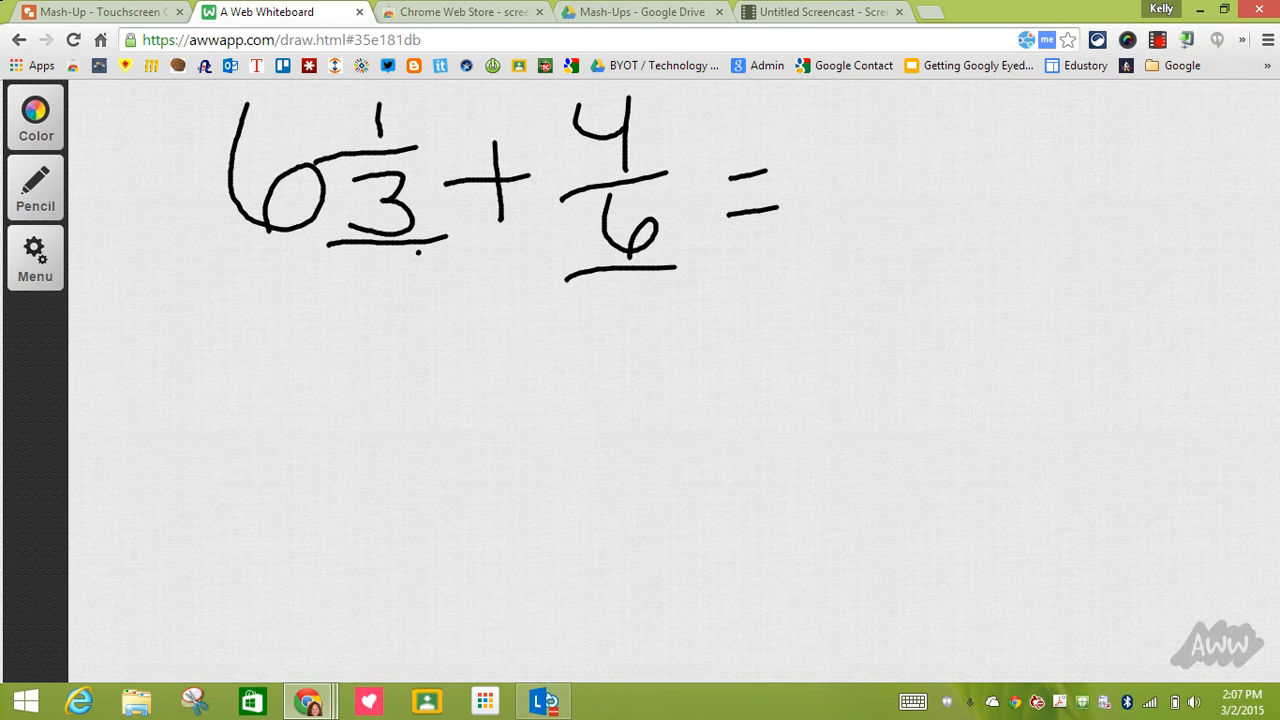
Mark ×2 on the numerator and denominator of 1/3 to show it becomes 2/6
left_click_drag(440, 196, 424, 218)
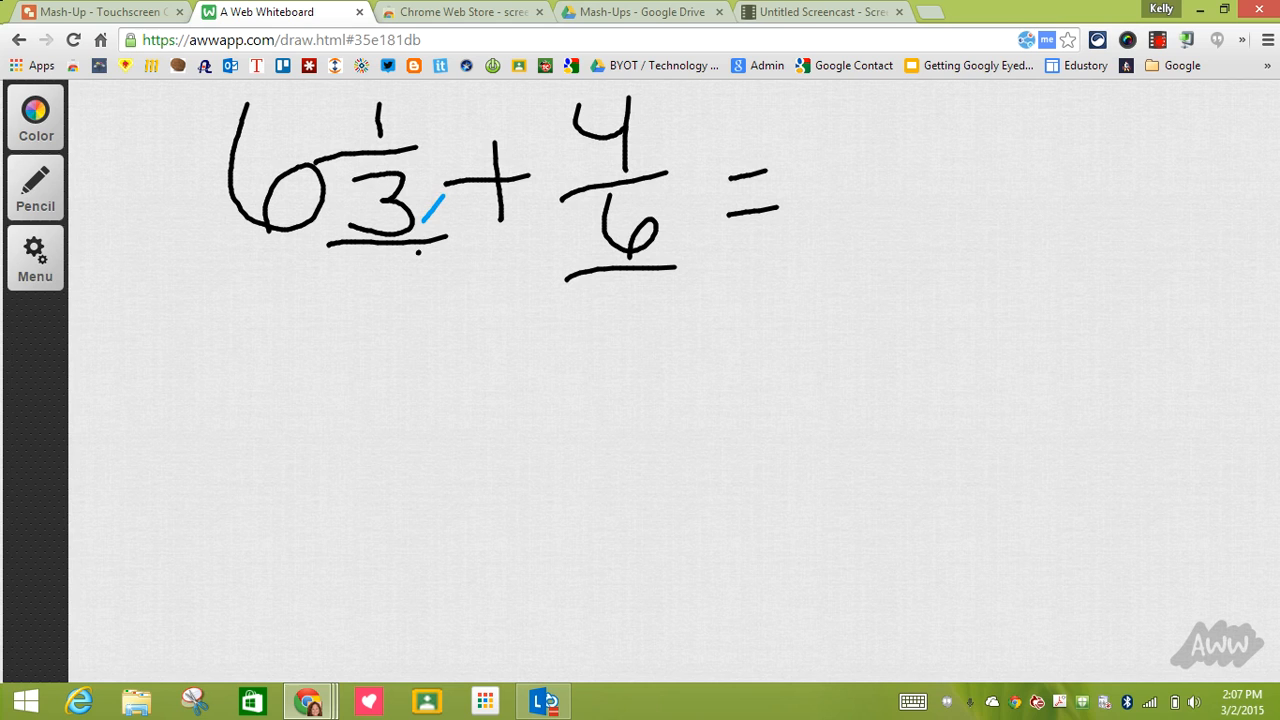
left_click_drag(420, 210, 480, 244)
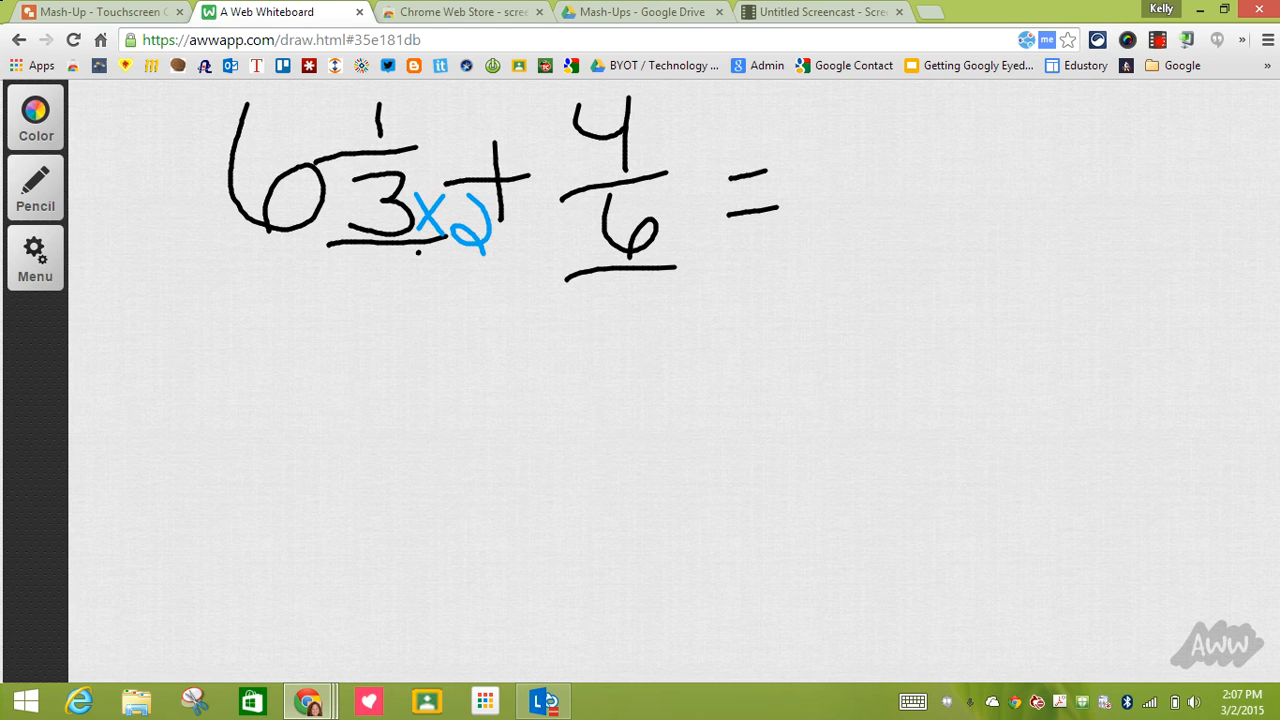
left_click_drag(404, 100, 430, 136)
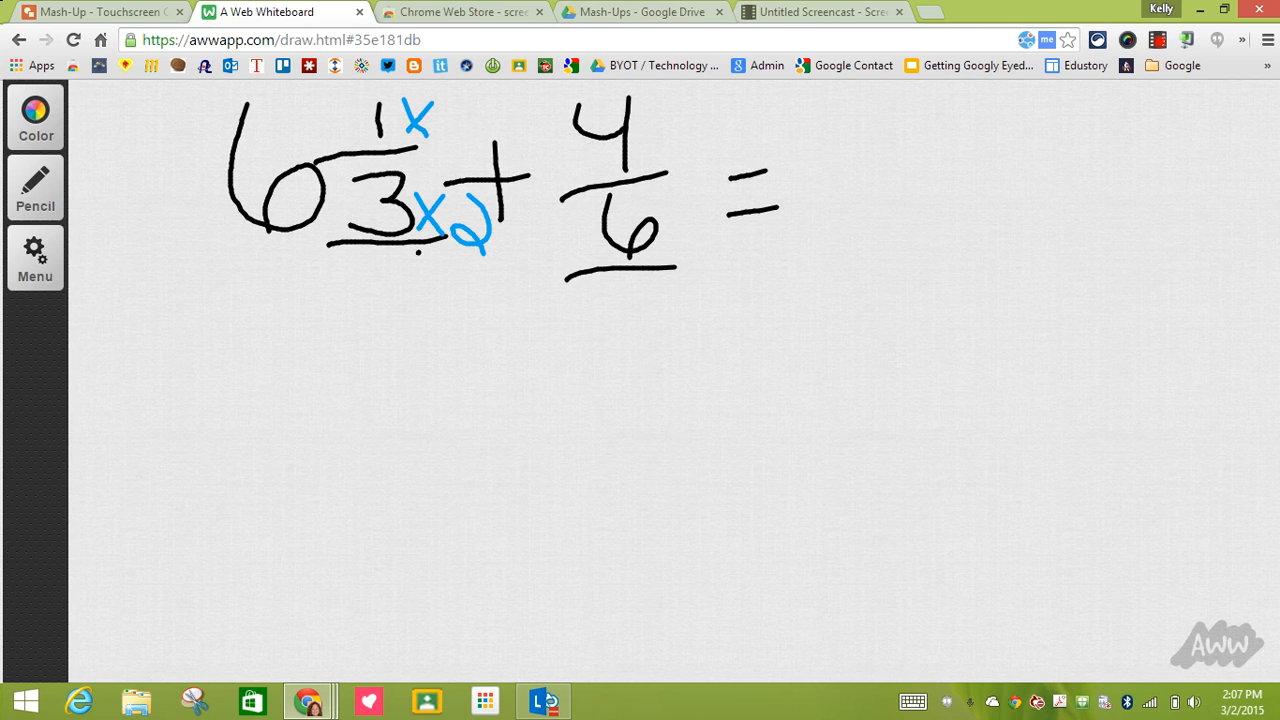
left_click_drag(460, 100, 476, 144)
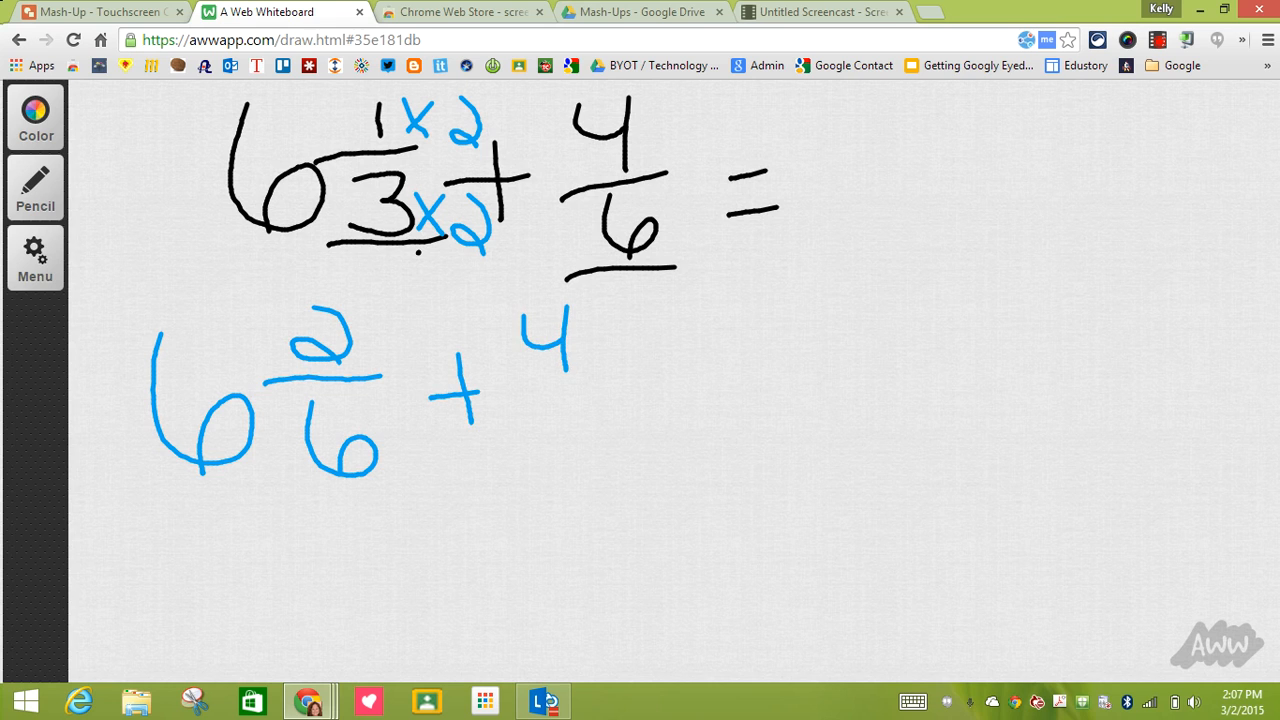
Write the new line 4/6 = 6/6 beneath the problem
left_click_drag(520, 378, 604, 450)
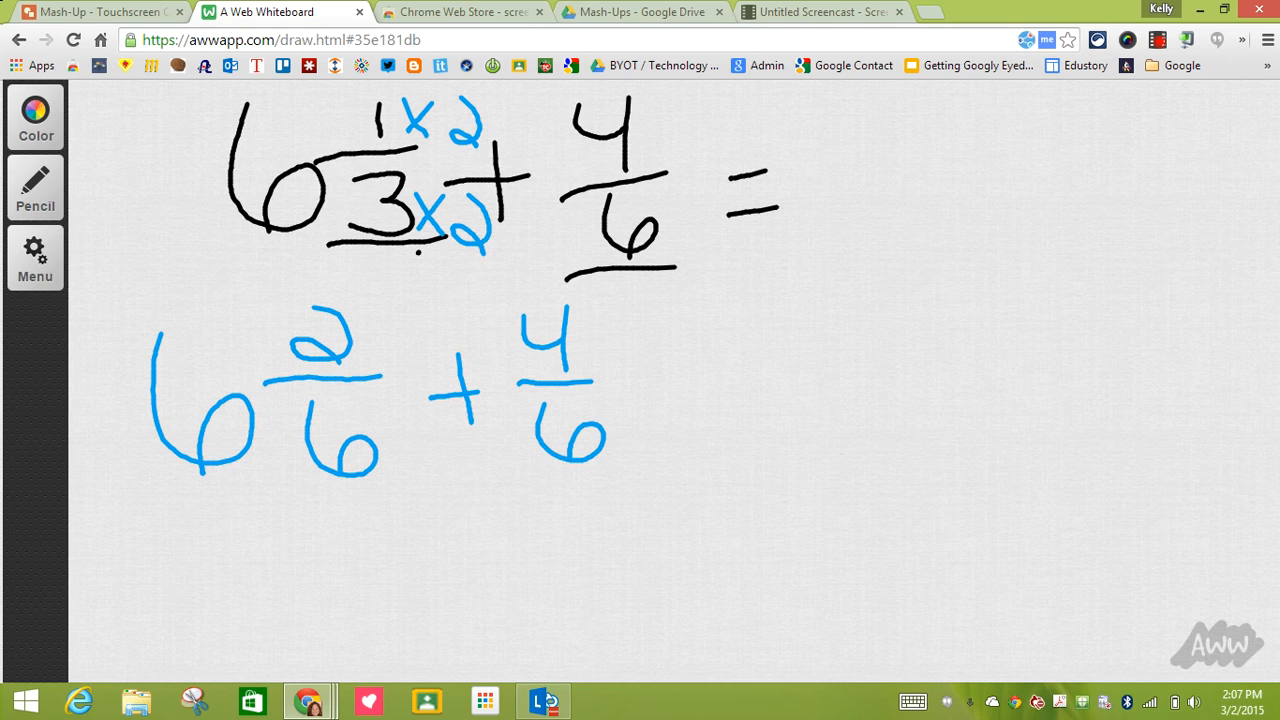
left_click_drag(656, 384, 700, 404)
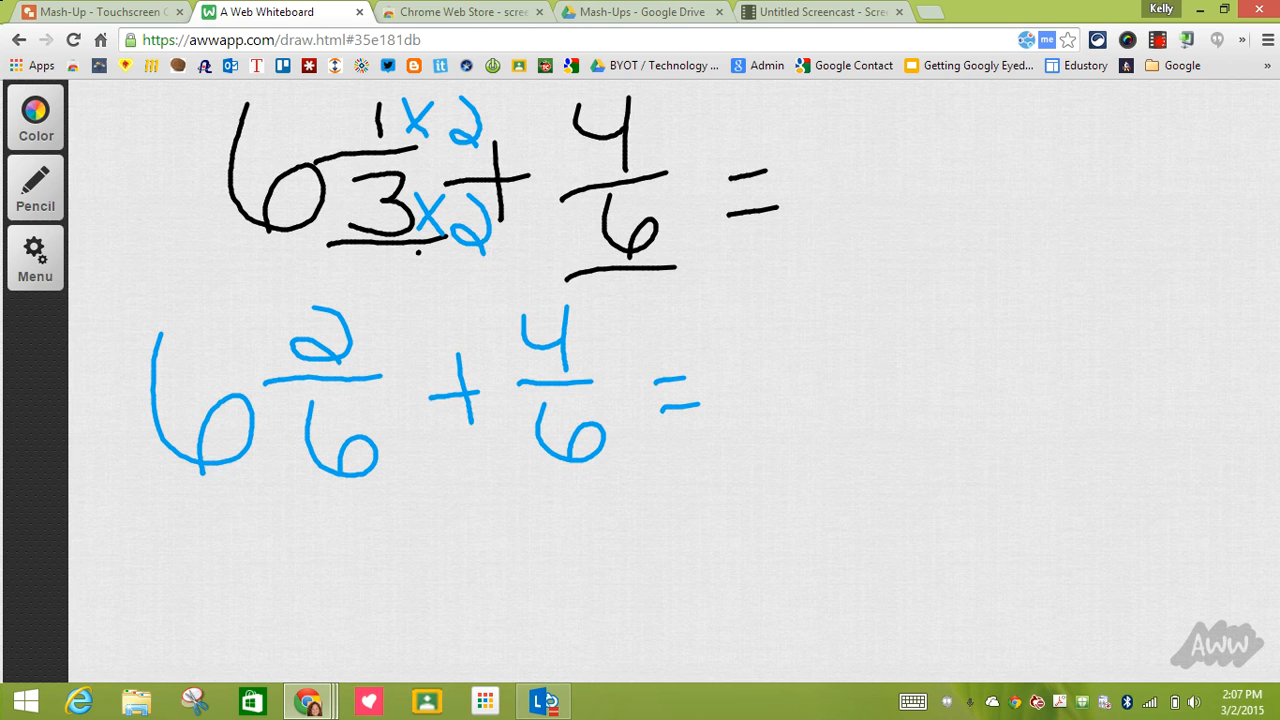
left_click_drag(864, 316, 930, 380)
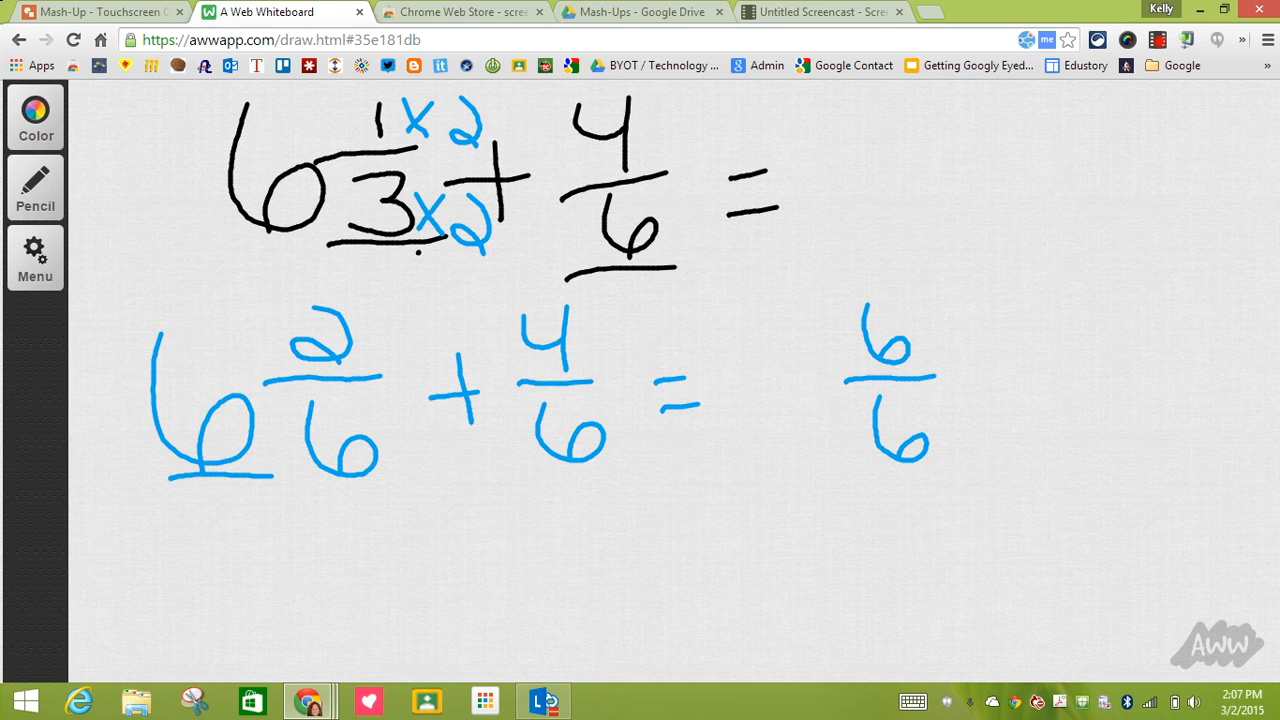
Complete 6 6/6 = 7 with the answer boxed in red, then stop the Screencastify recording
left_click_drag(764, 320, 810, 450)
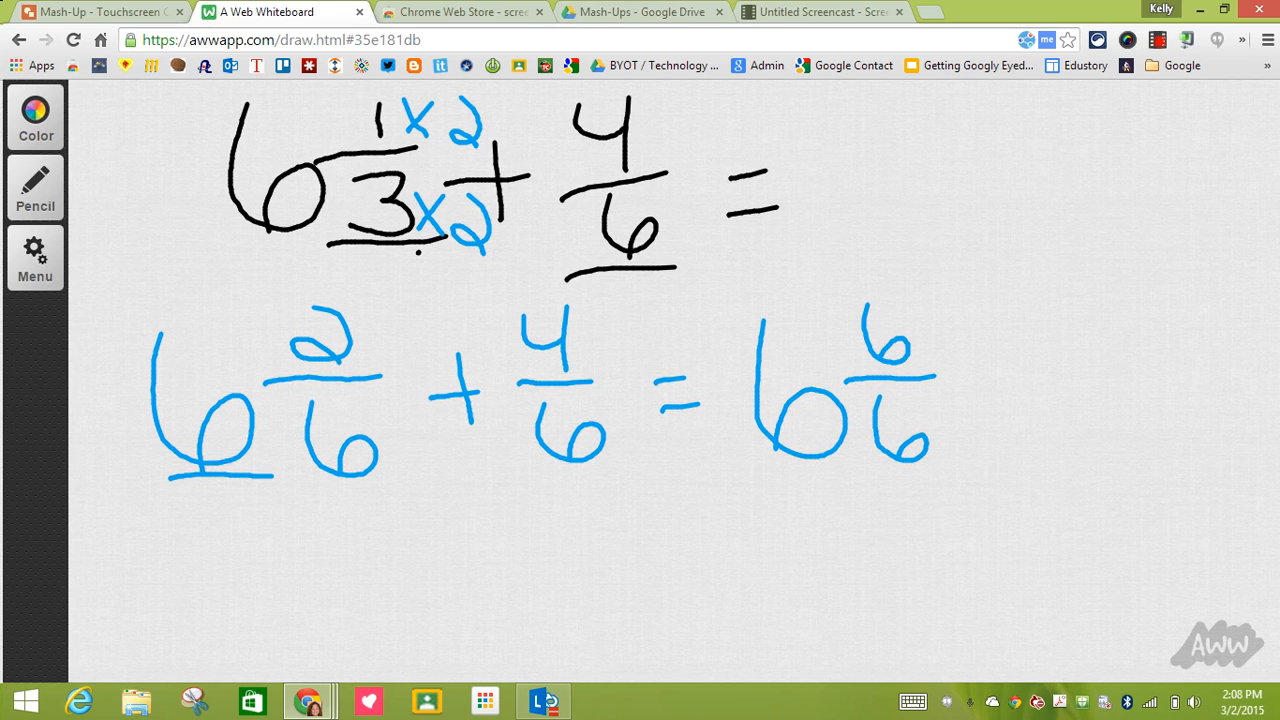
left_click_drag(1000, 368, 1040, 400)
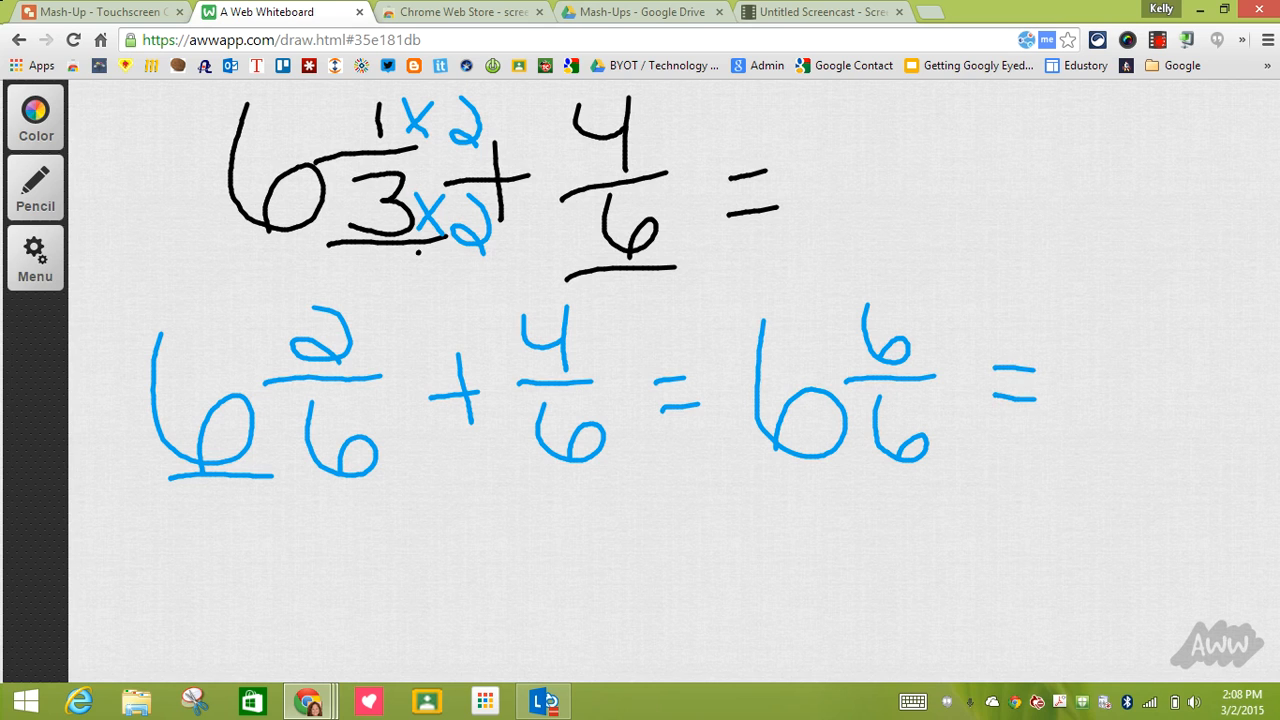
left_click_drag(1120, 320, 1150, 470)
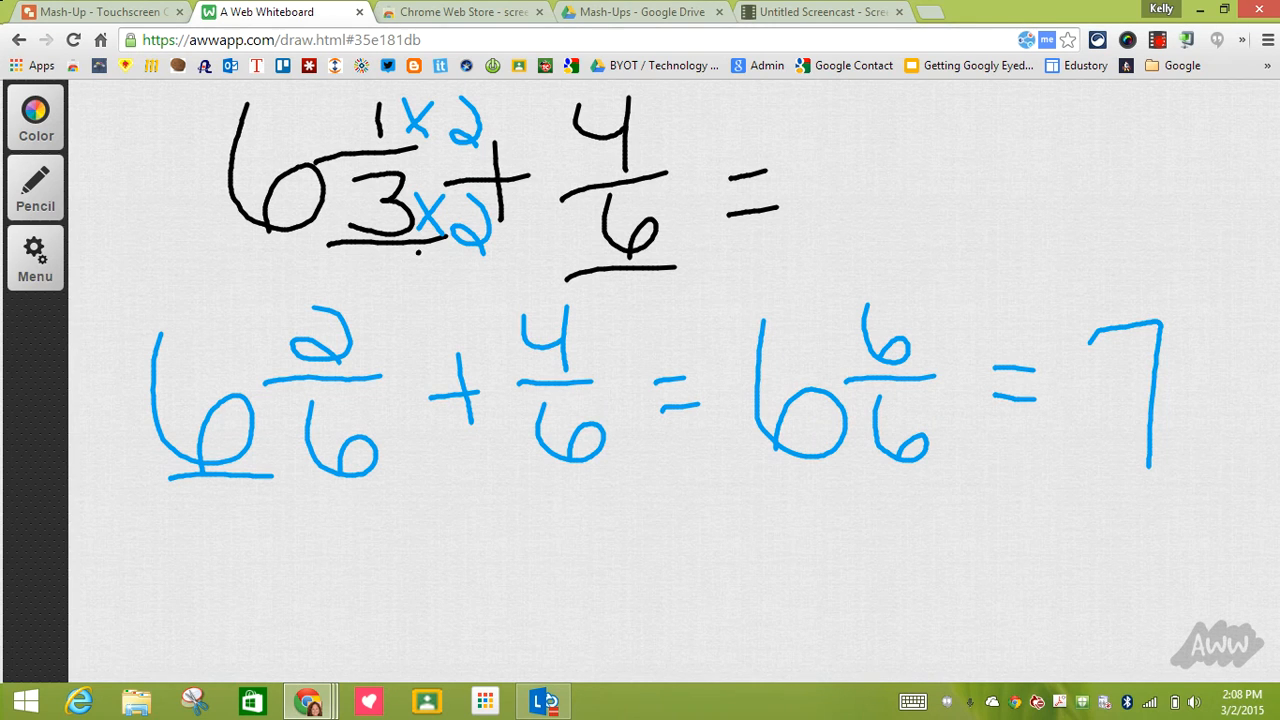
left_click(36, 114)
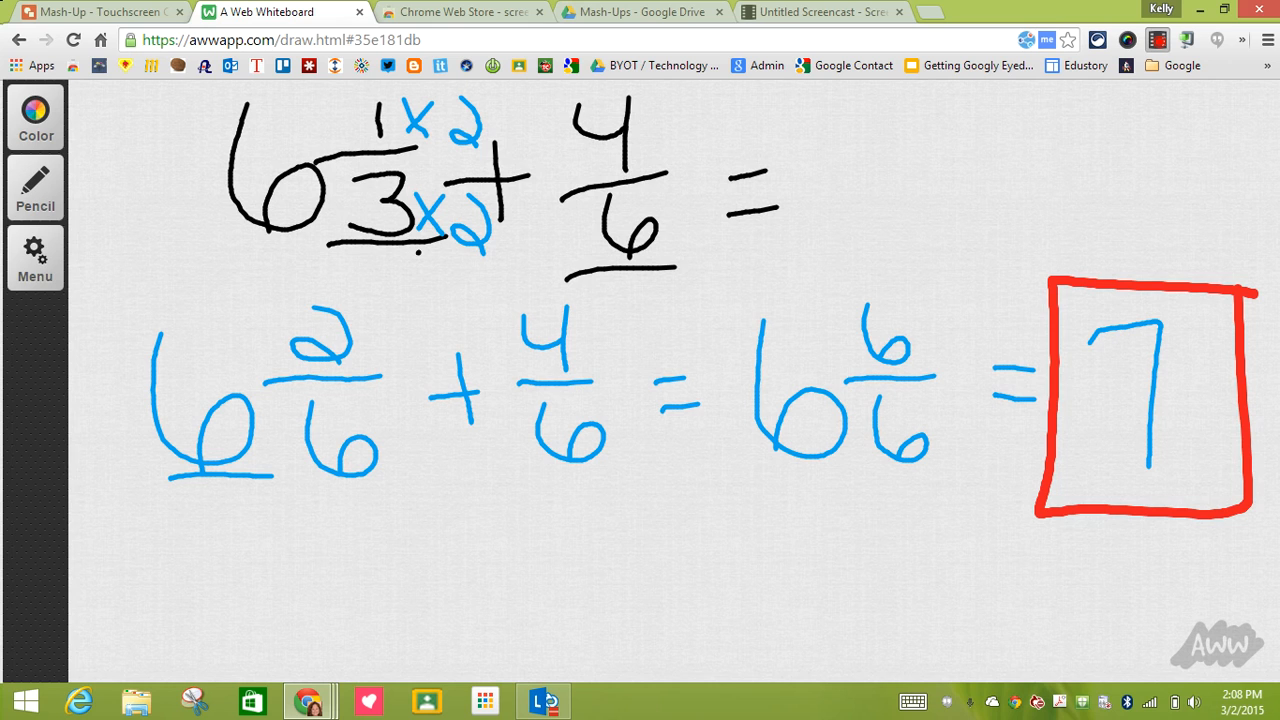
left_click(1156, 40)
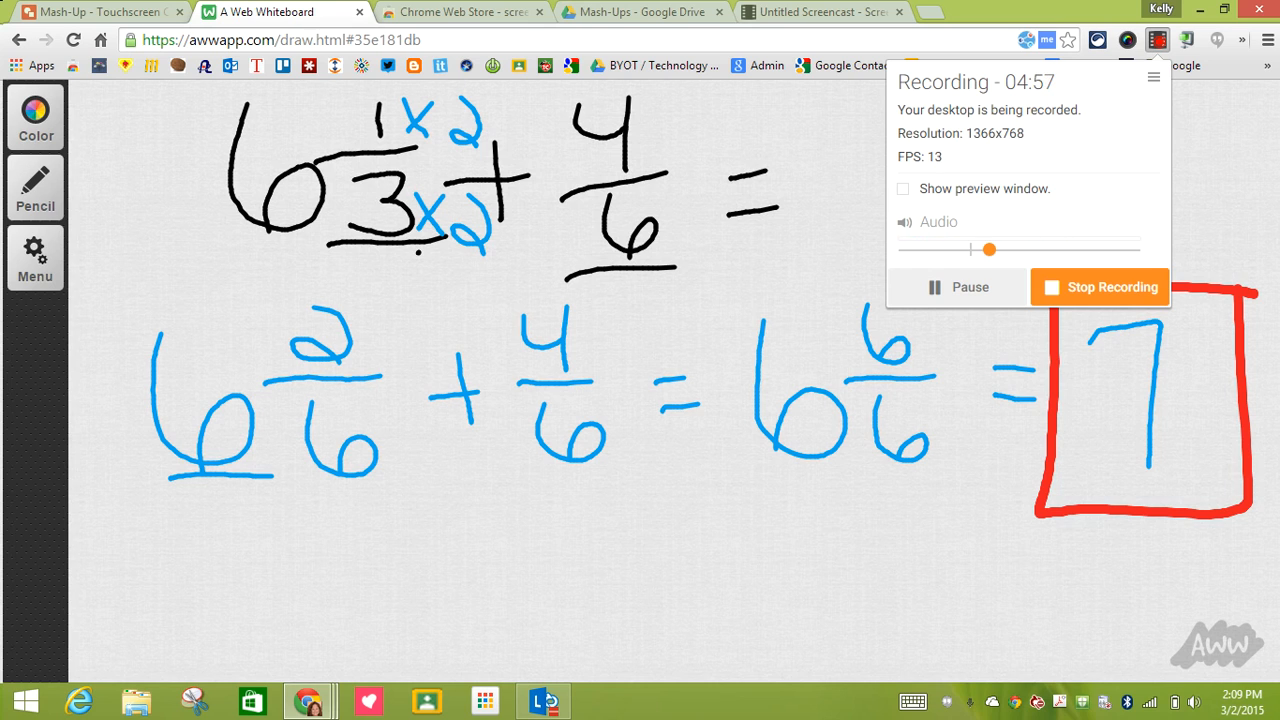
left_click(820, 12)
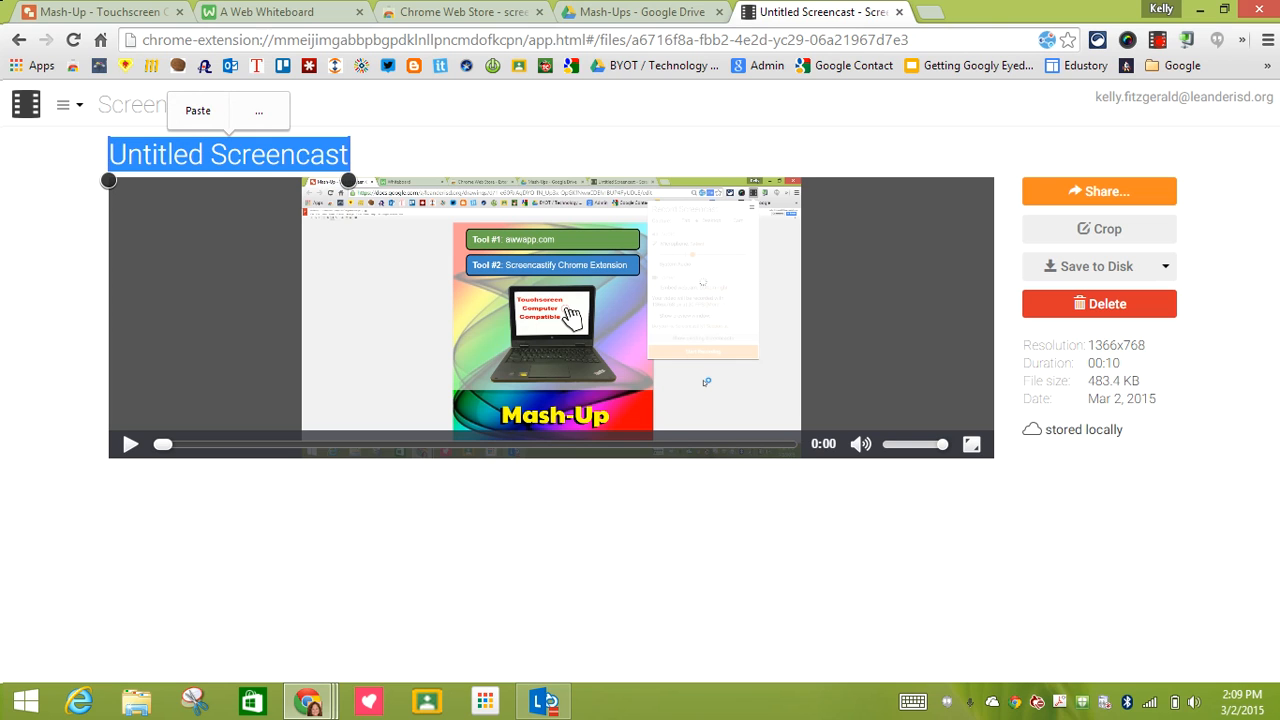
Rename the screencast 'Math Problem #1' and show its save options
type("Math Proble")
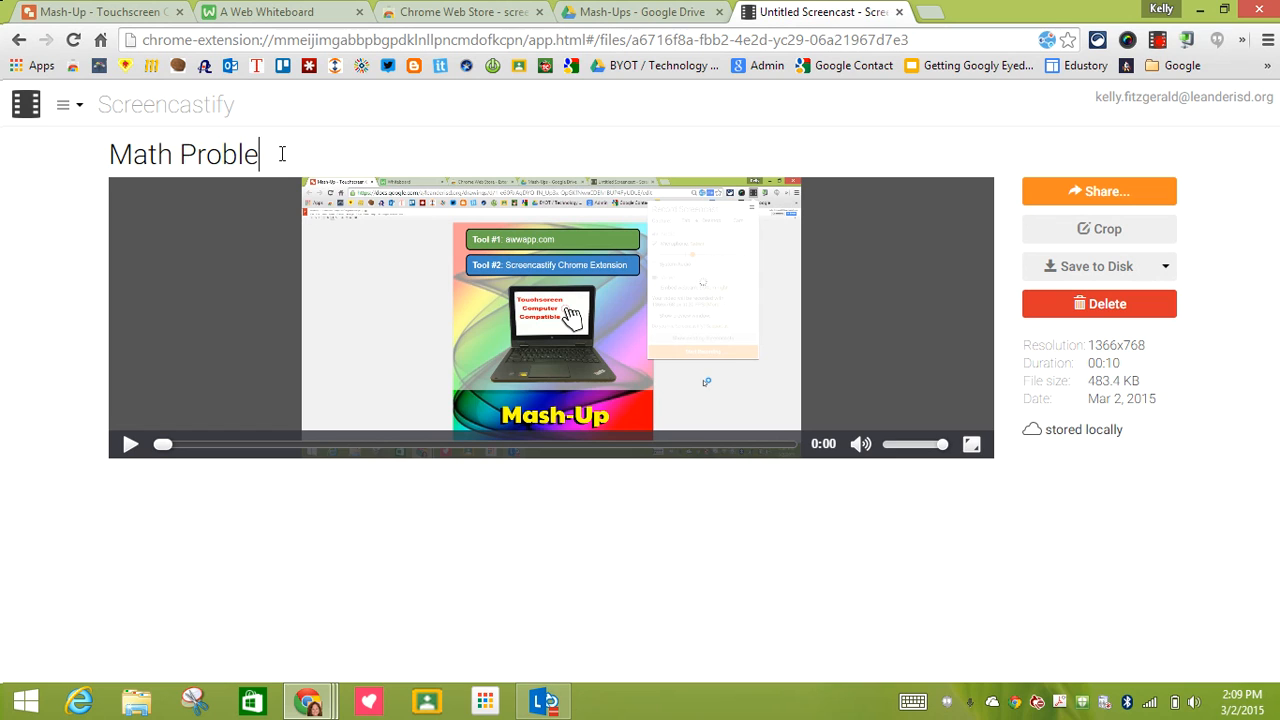
type("m #1")
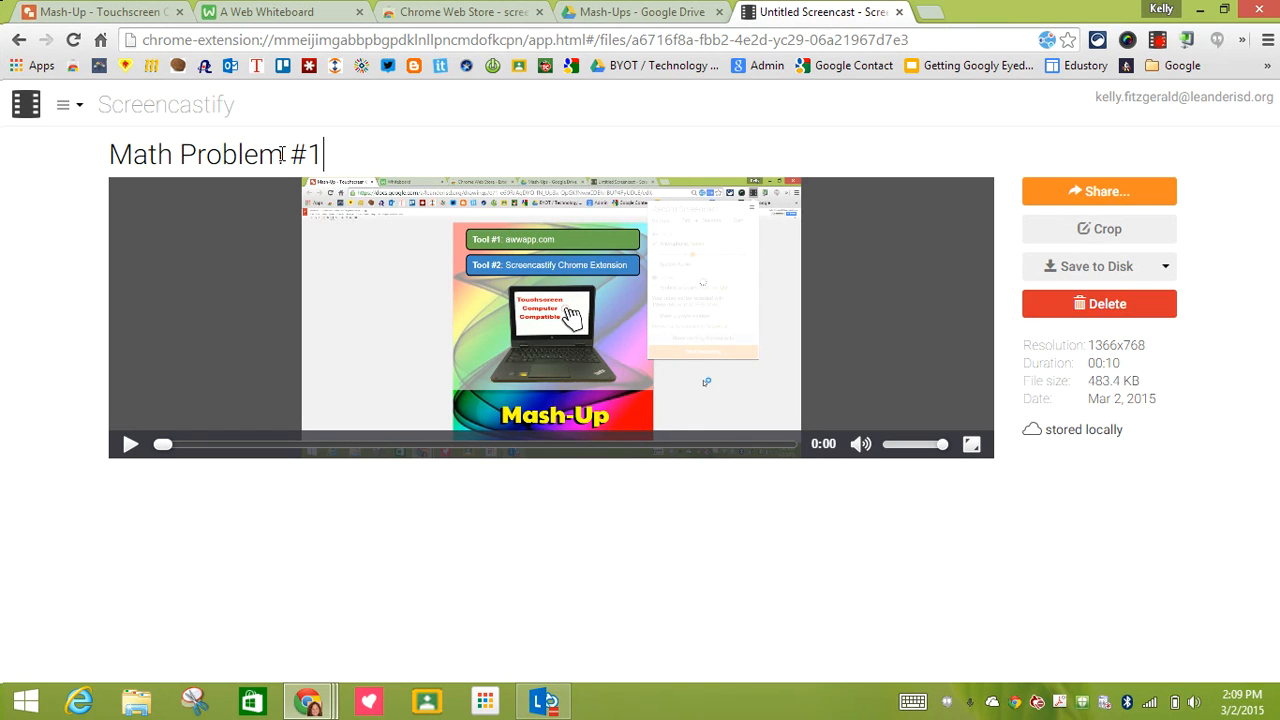
left_click(1164, 266)
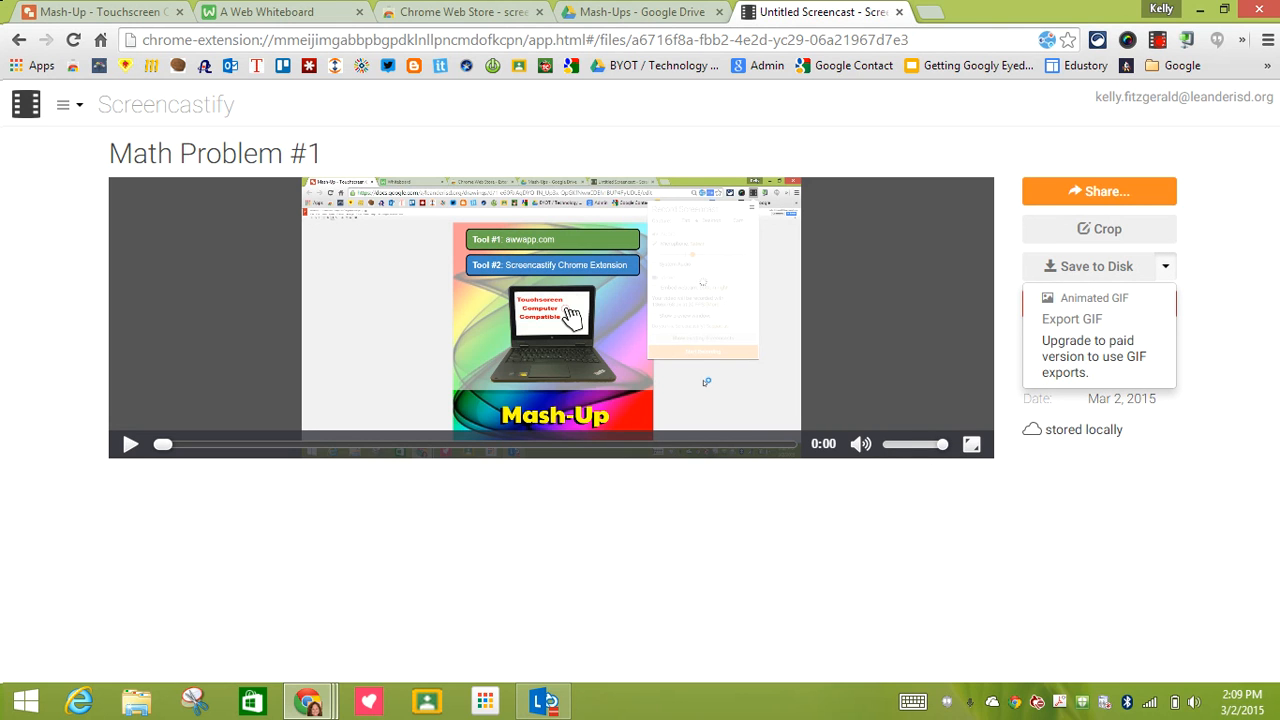
Share the screencast to YouTube and choose a channel account for the upload
left_click(1100, 192)
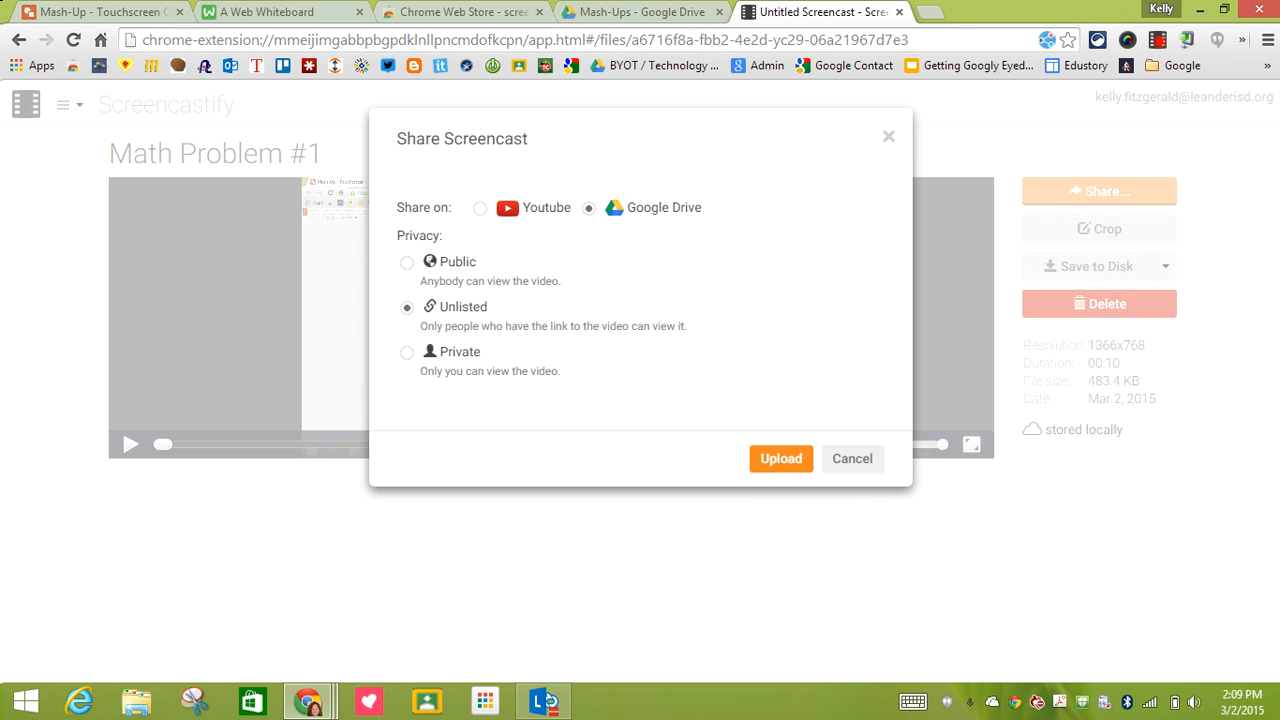
mouse_move(590, 244)
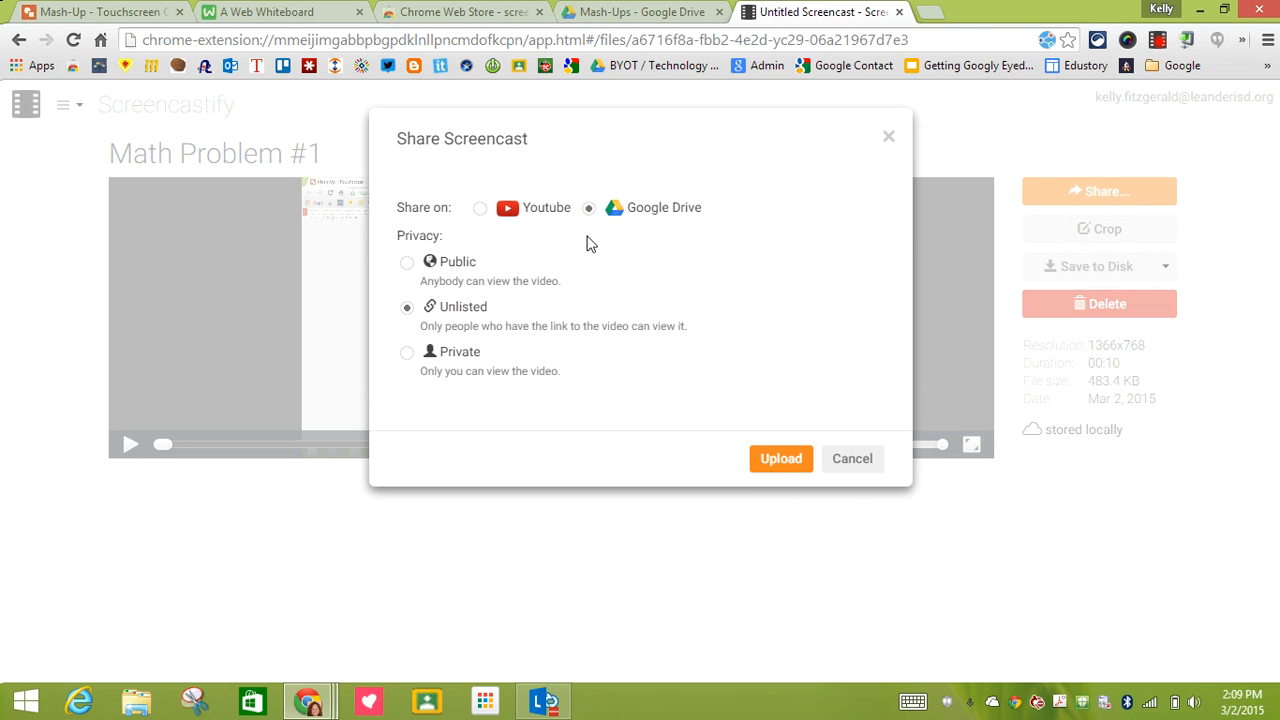
mouse_move(512, 234)
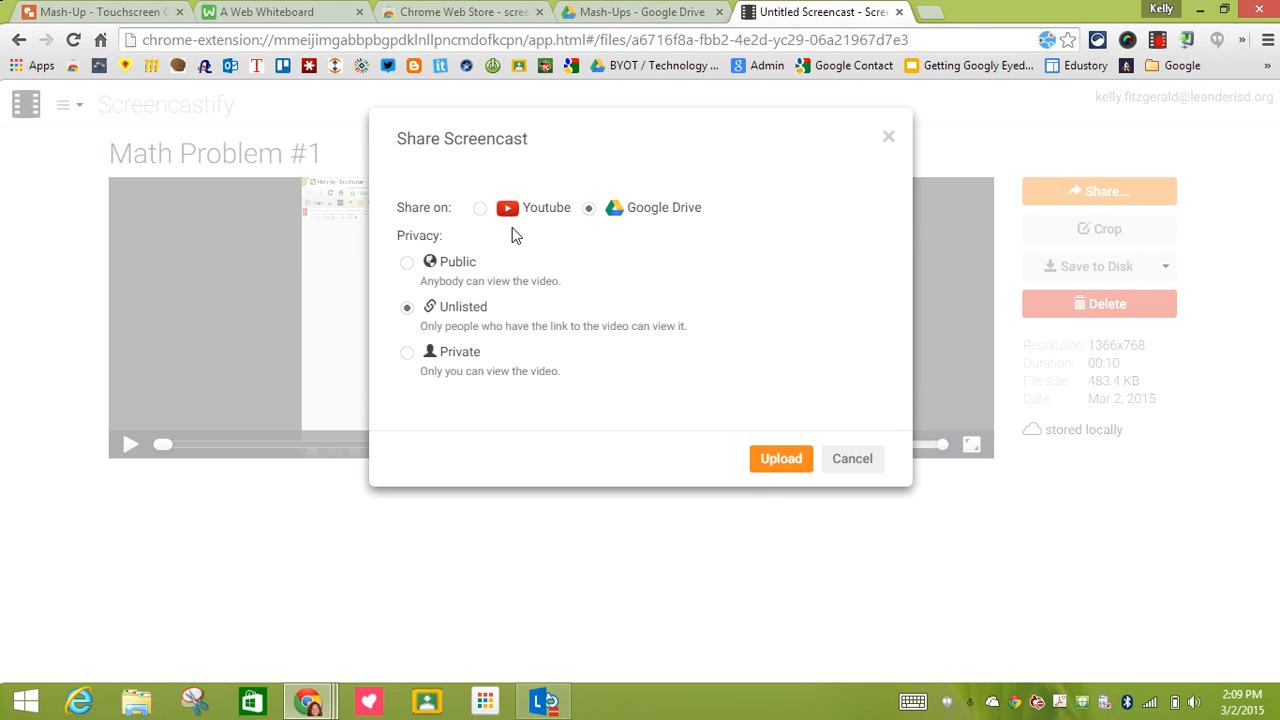
mouse_move(484, 218)
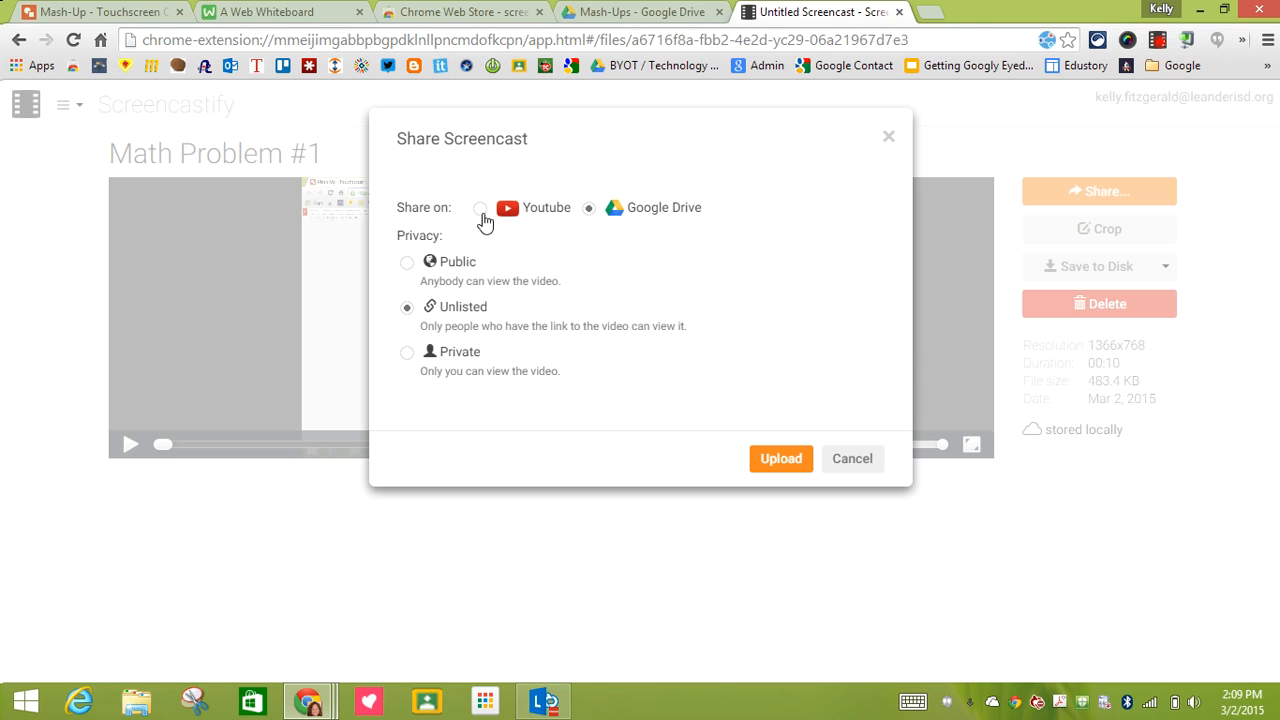
left_click(480, 208)
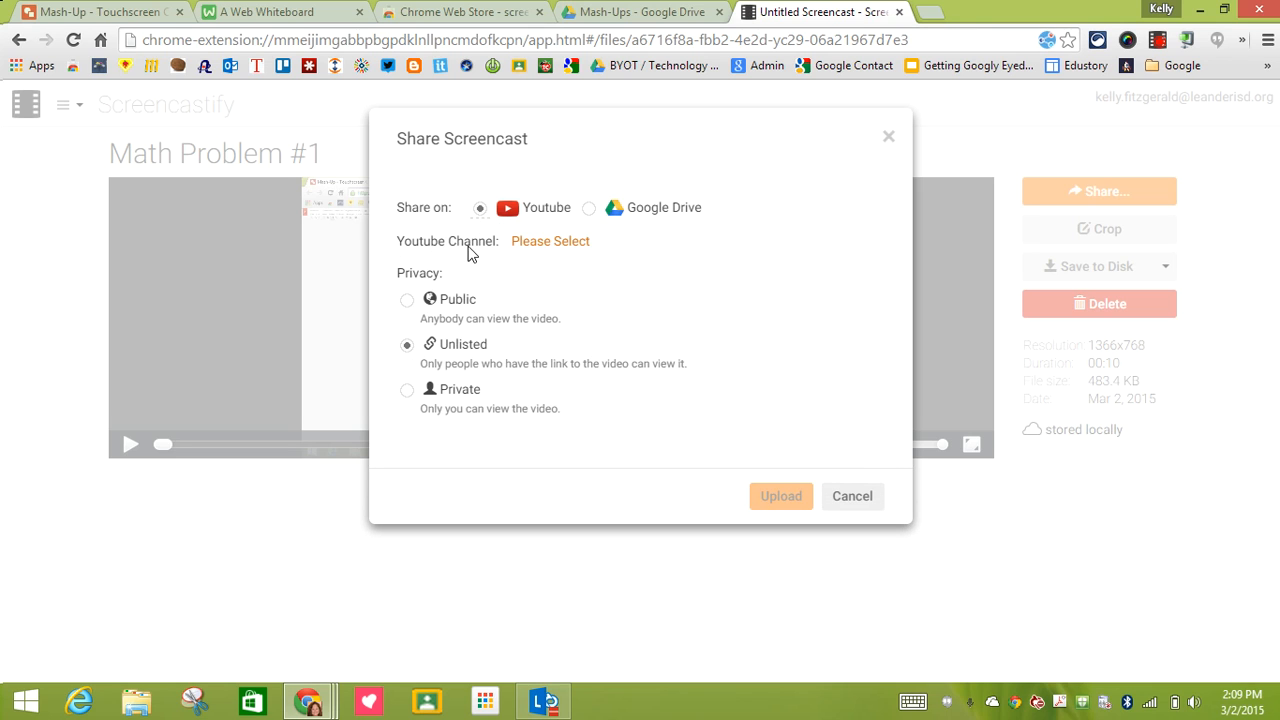
mouse_move(532, 252)
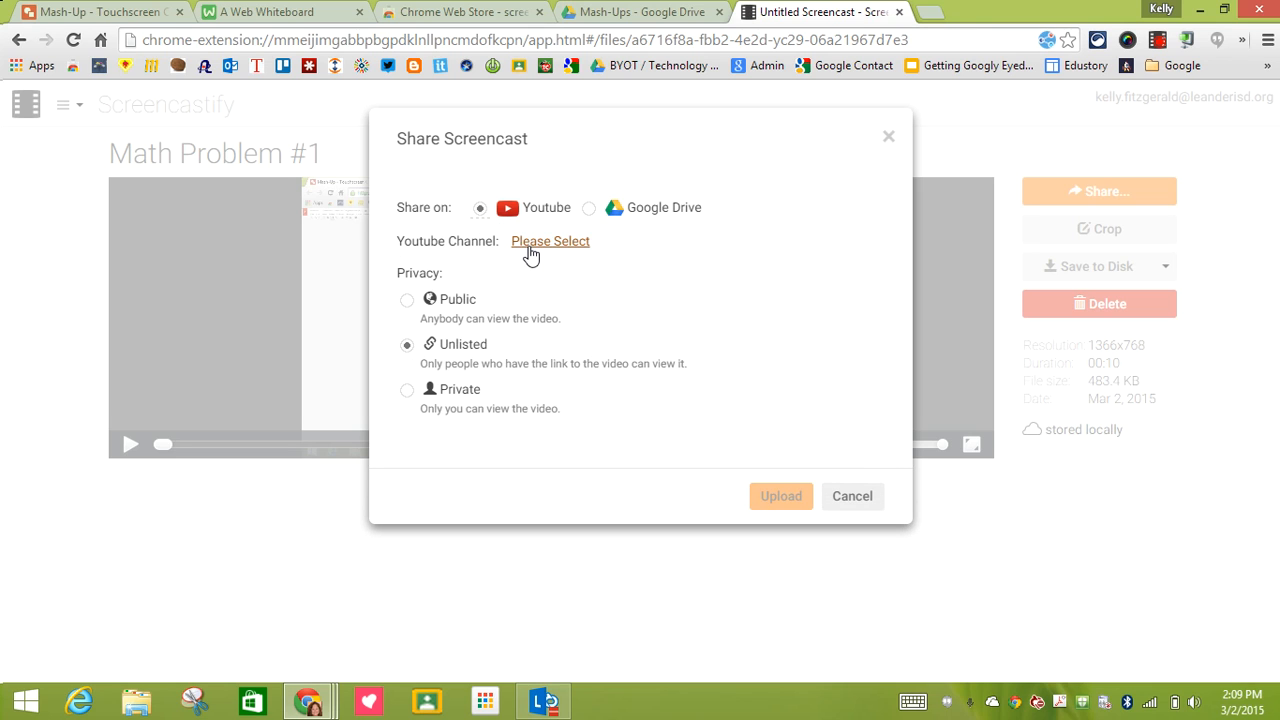
left_click(550, 240)
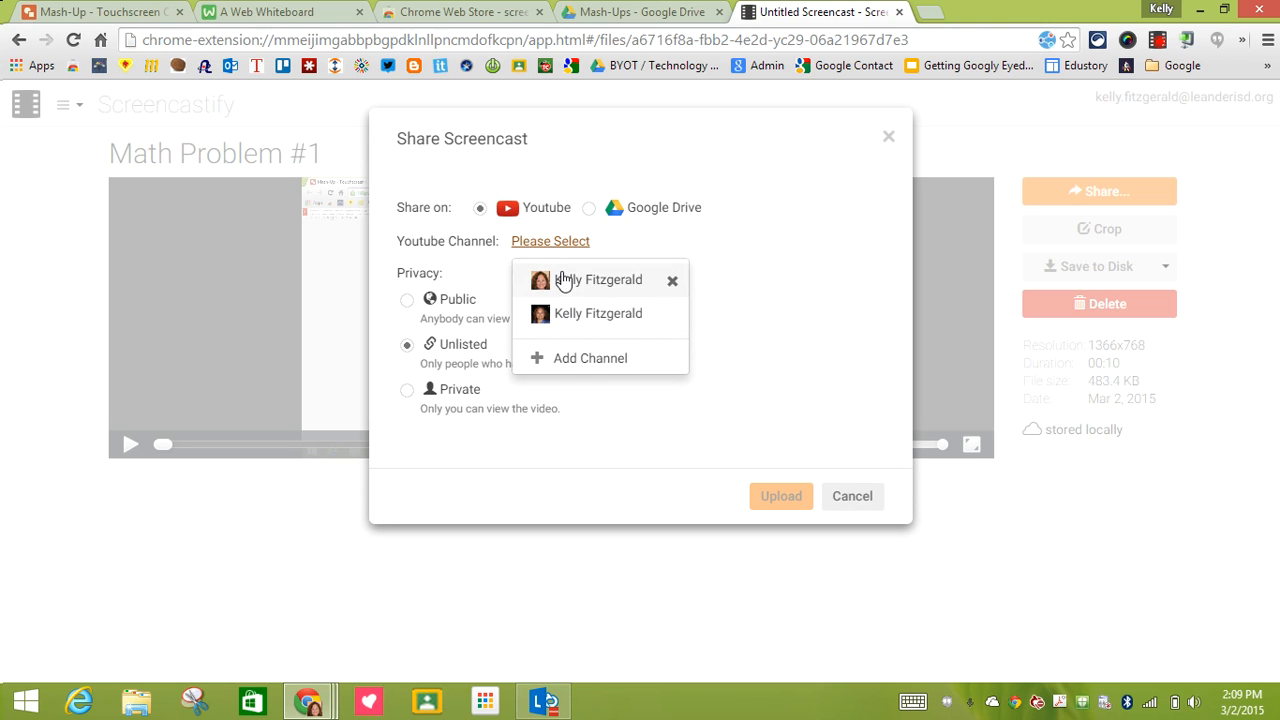
left_click(598, 280)
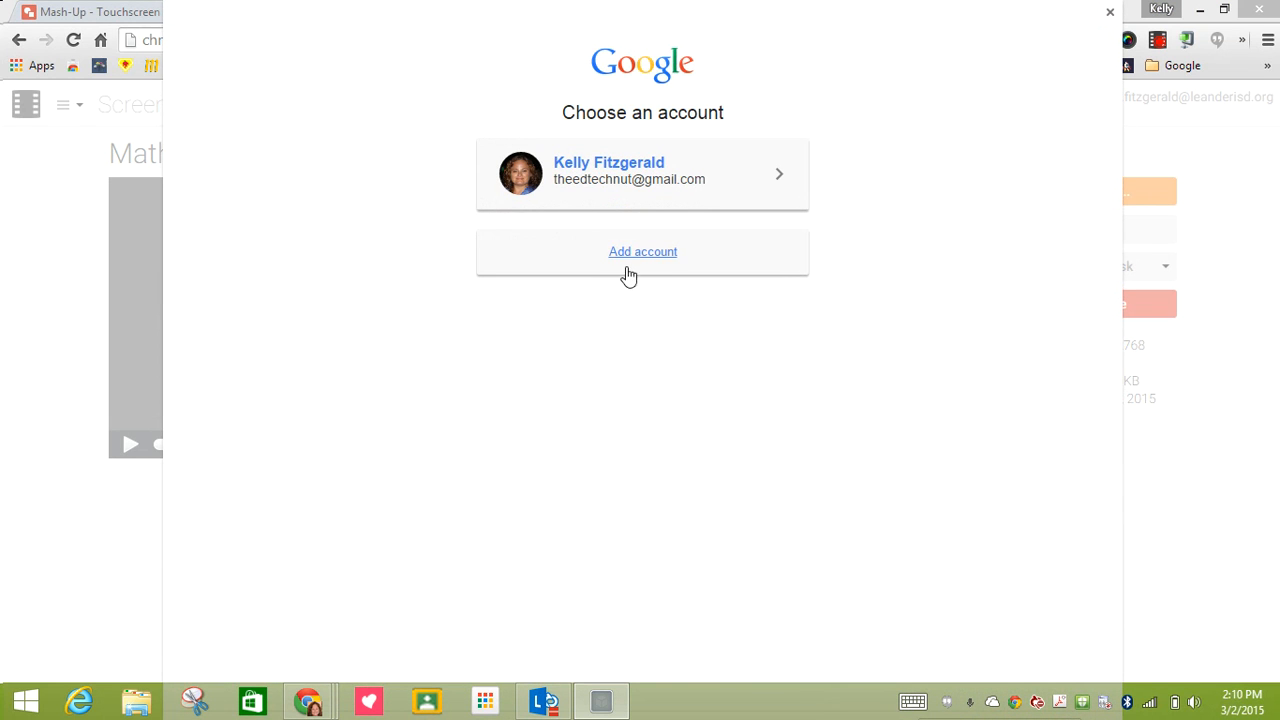
mouse_move(1108, 16)
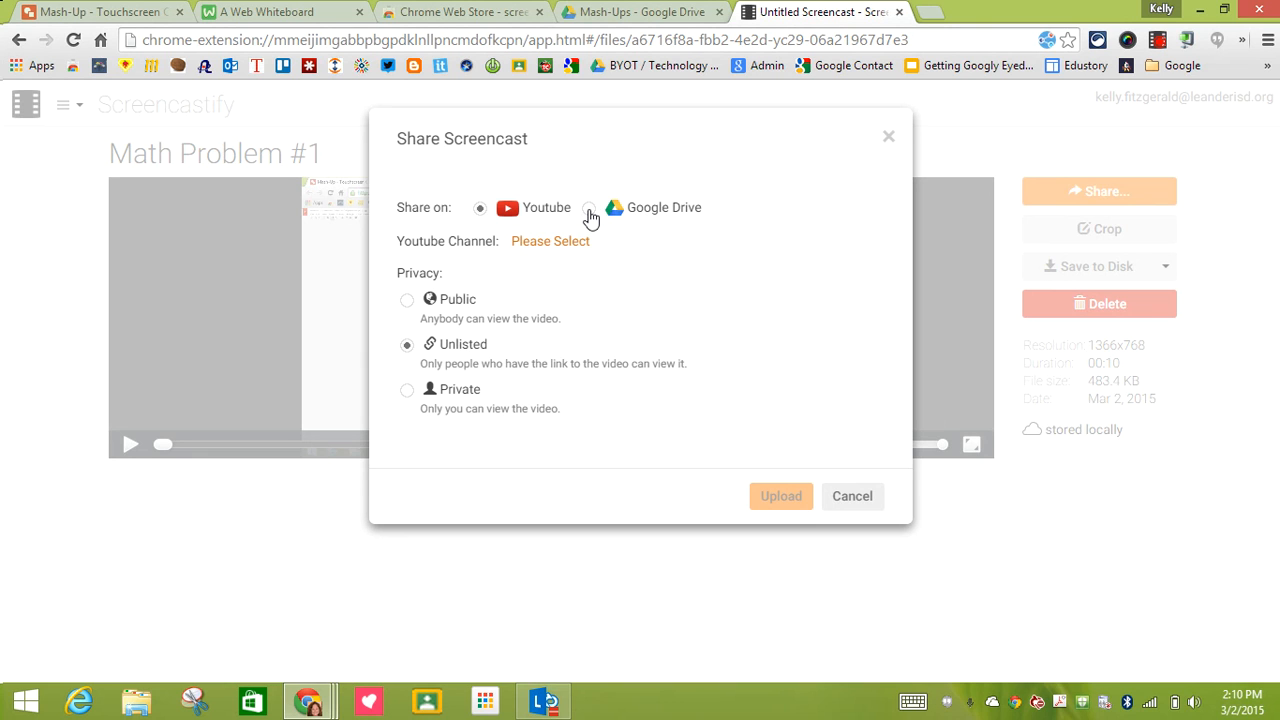
Upload Math Problem #1 to Google Drive and show its shareable Drive link
left_click(588, 208)
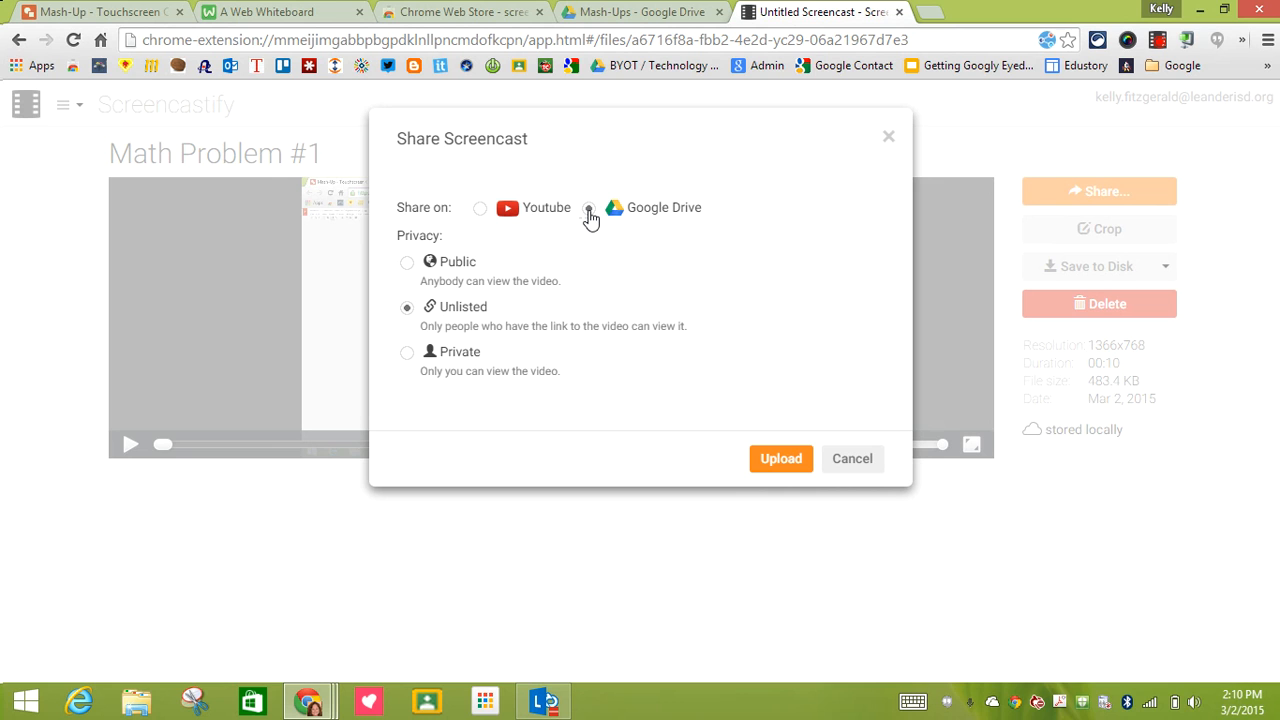
left_click(588, 206)
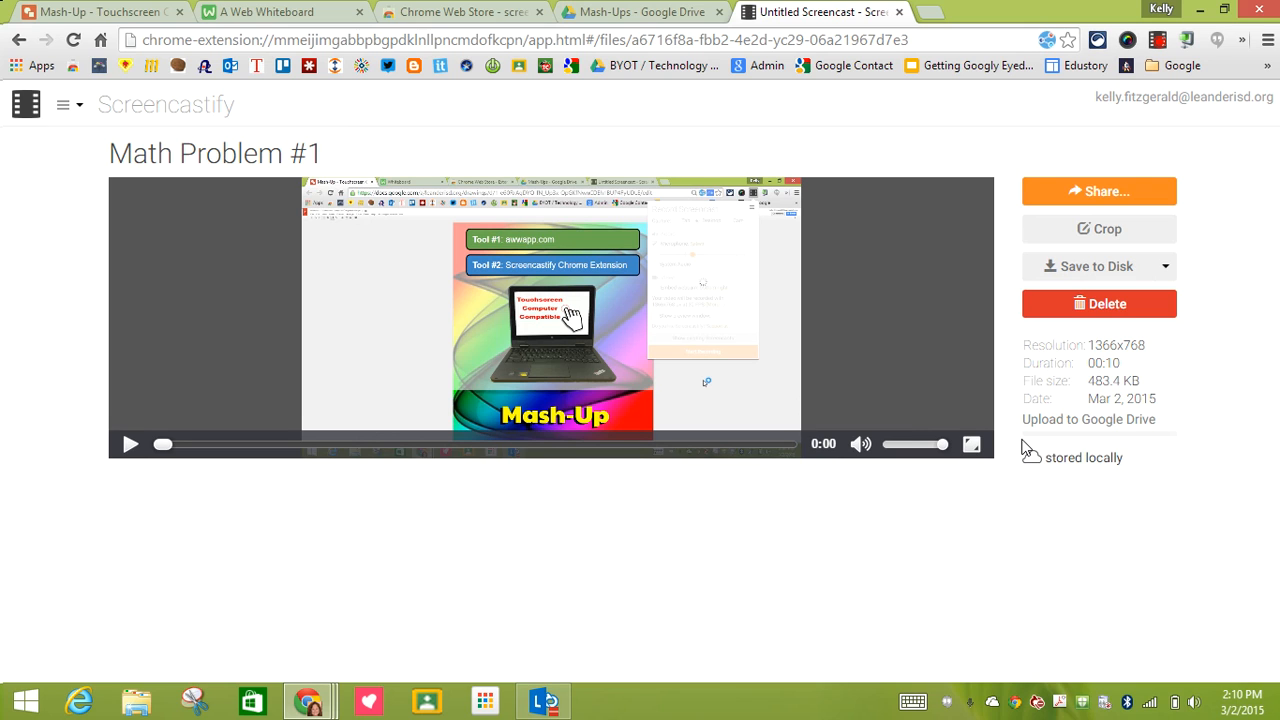
left_click(1098, 192)
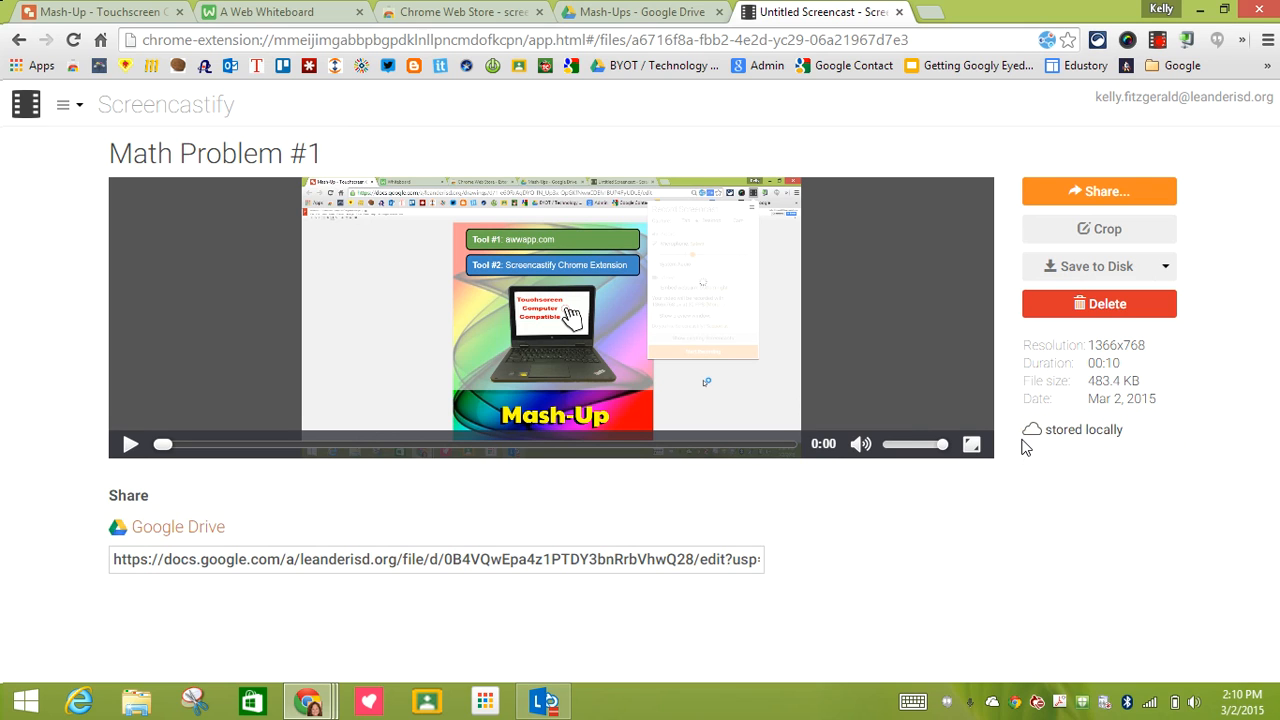
mouse_move(168, 560)
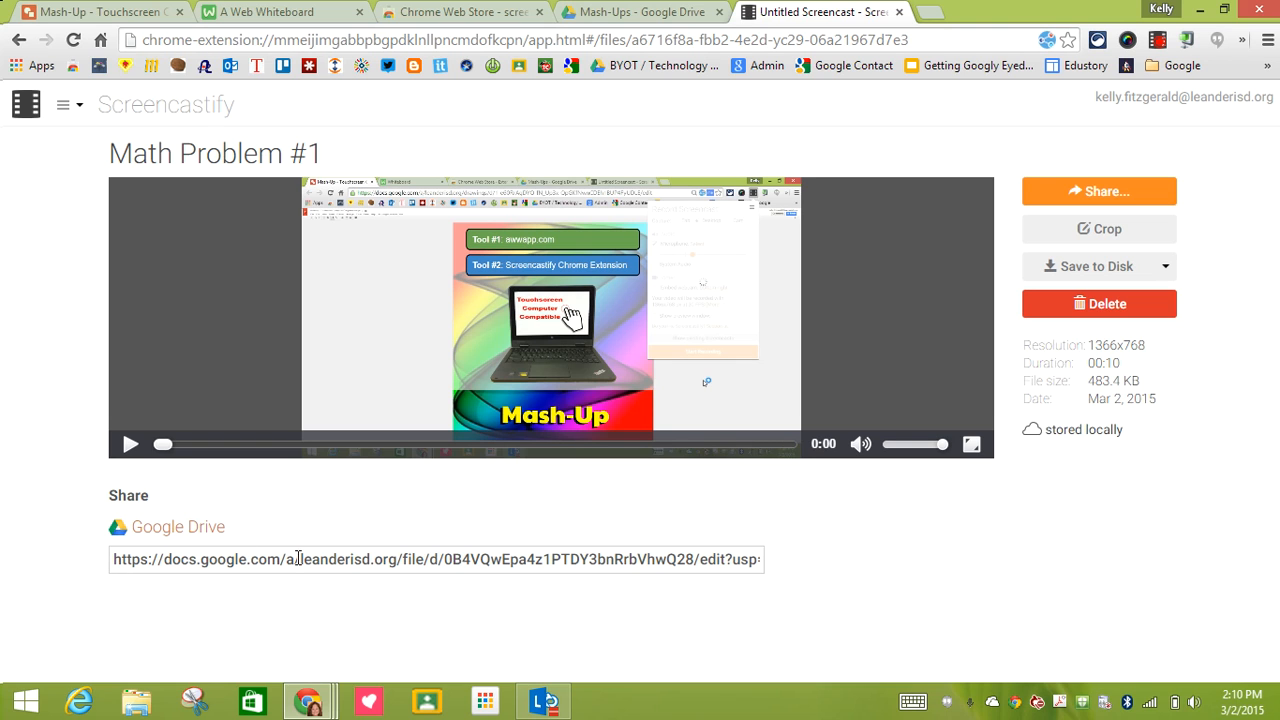
mouse_move(640, 12)
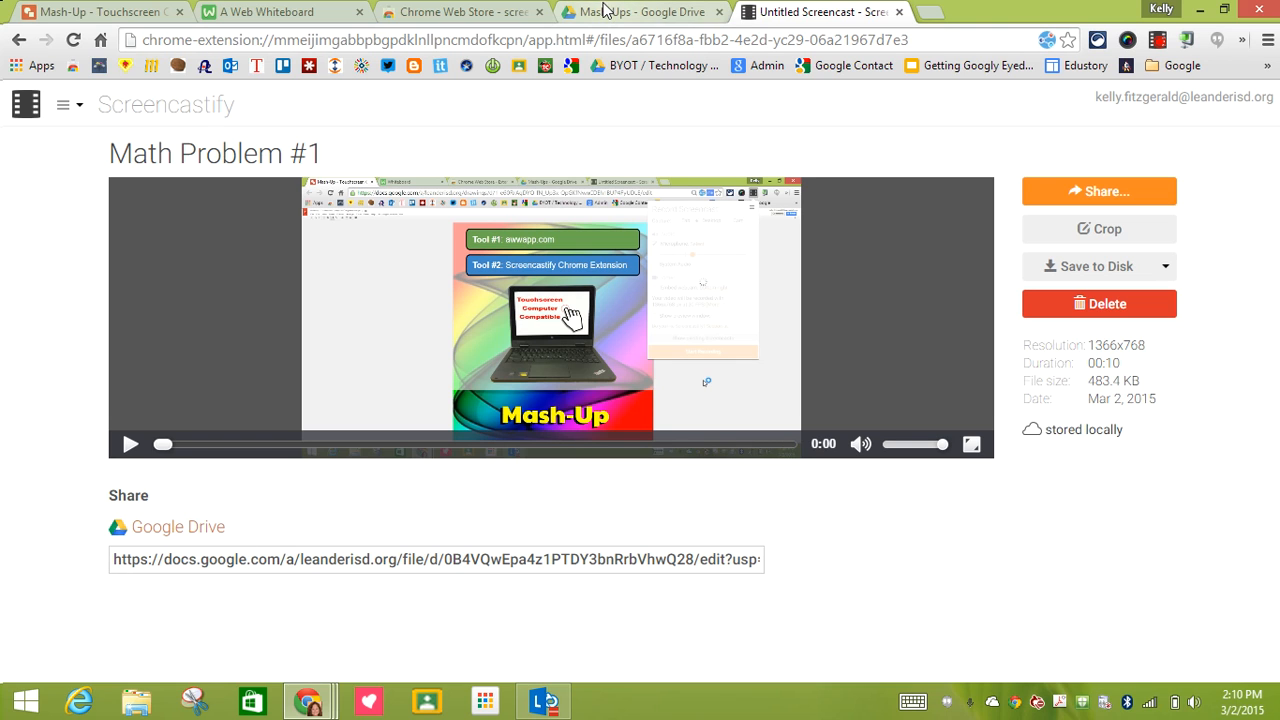
In My Drive, open the Screencastify folder and select Math Problem #1.webm
left_click(636, 12)
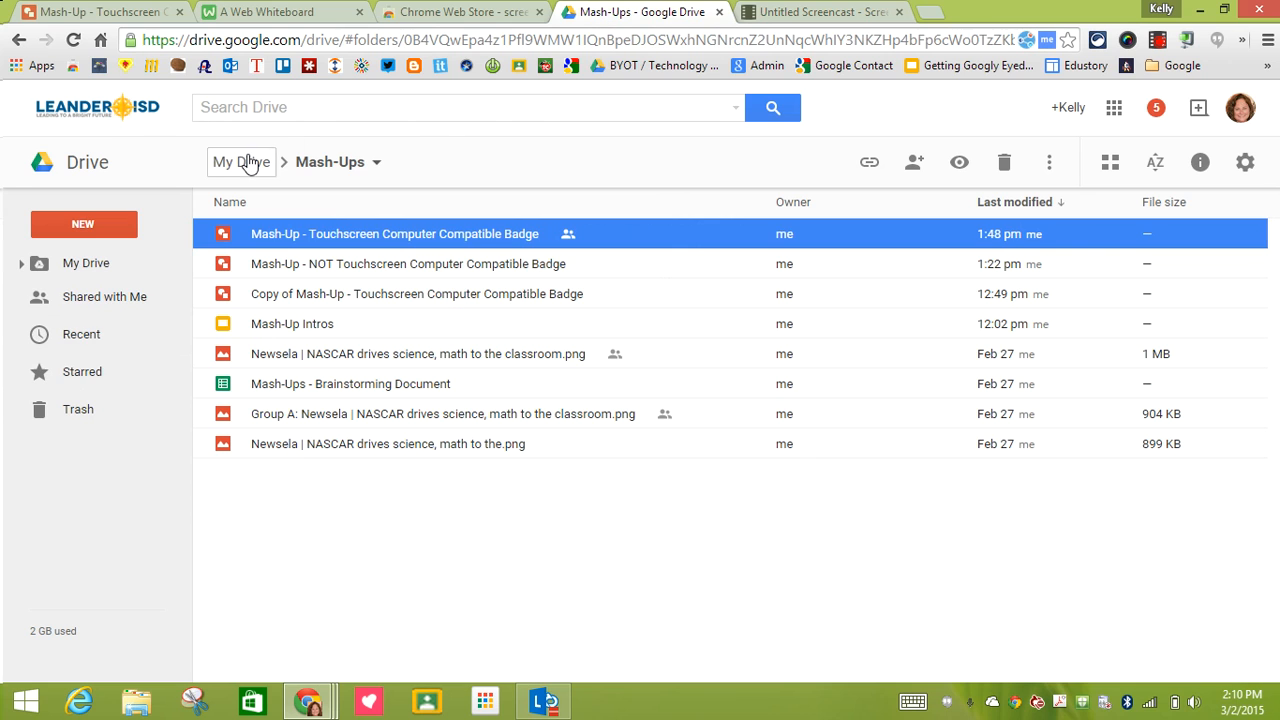
left_click(240, 162)
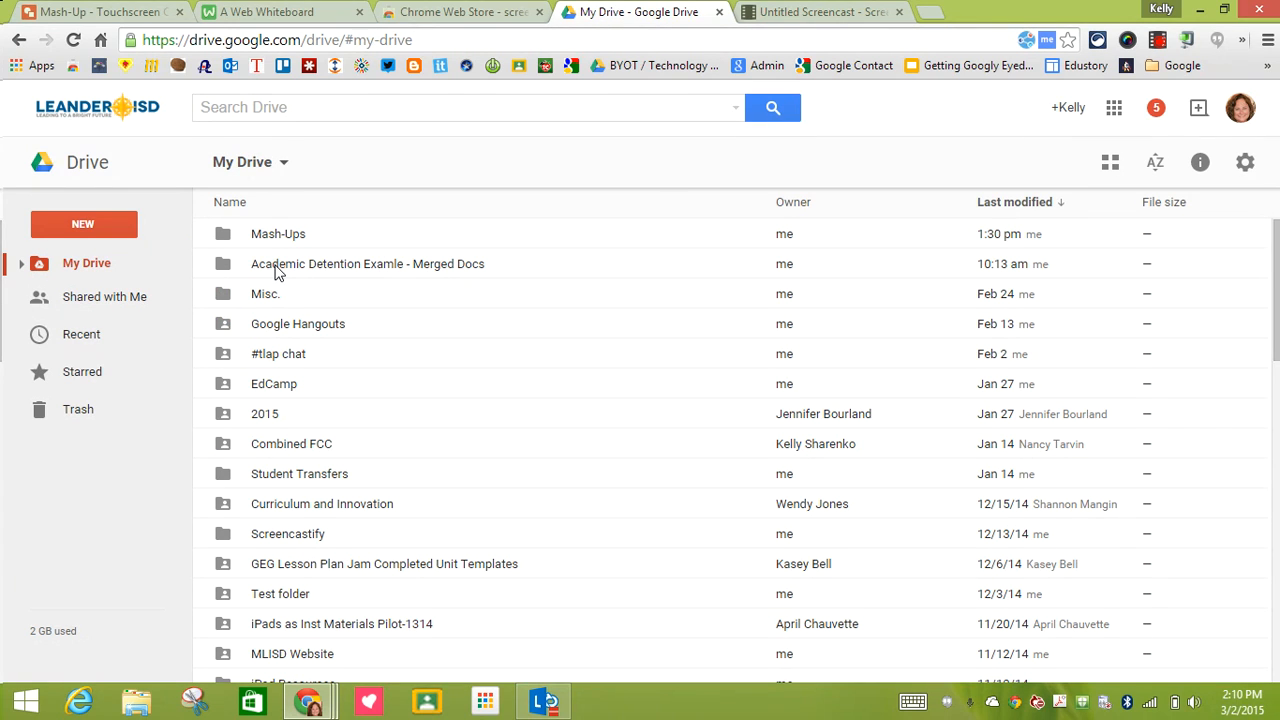
mouse_move(264, 520)
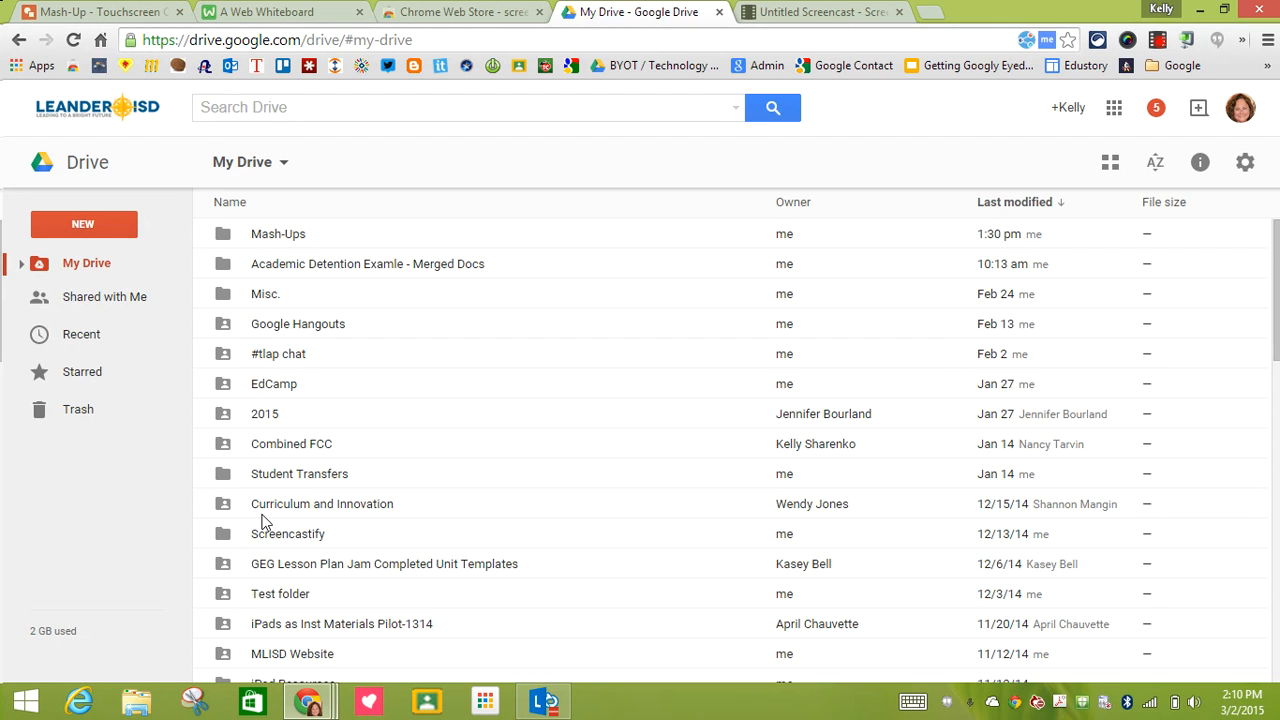
mouse_move(284, 544)
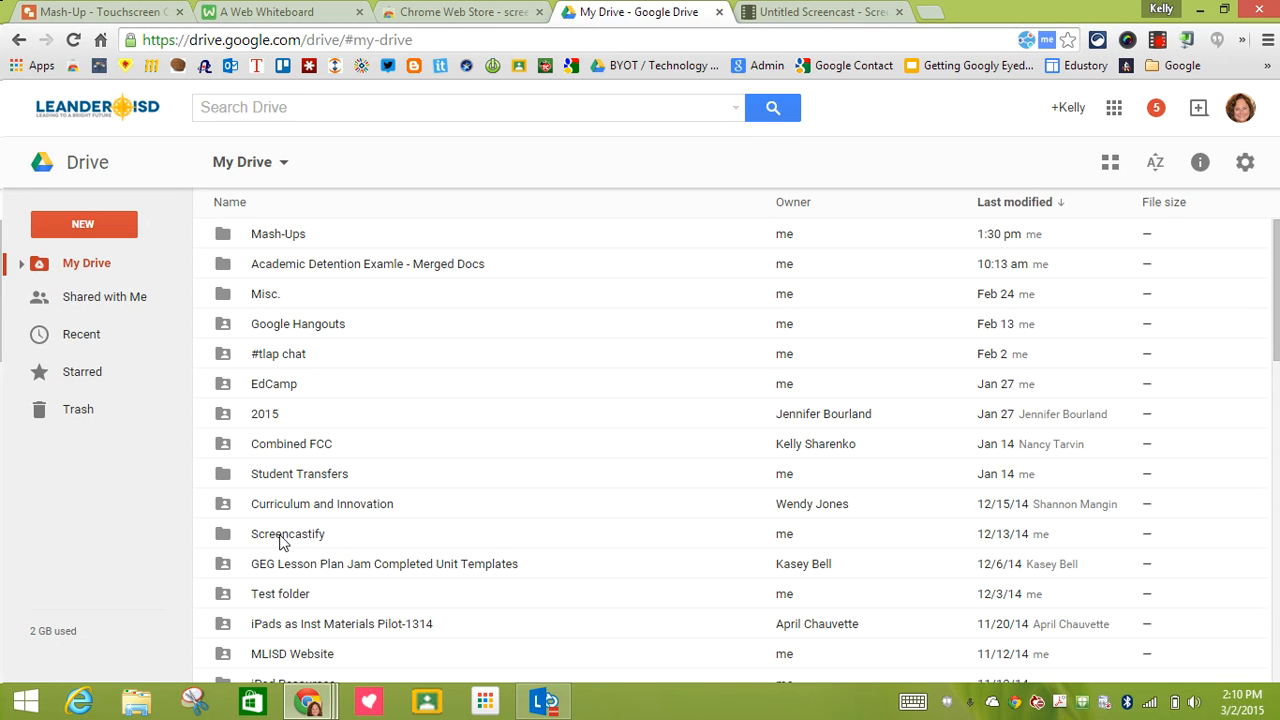
double_click(288, 532)
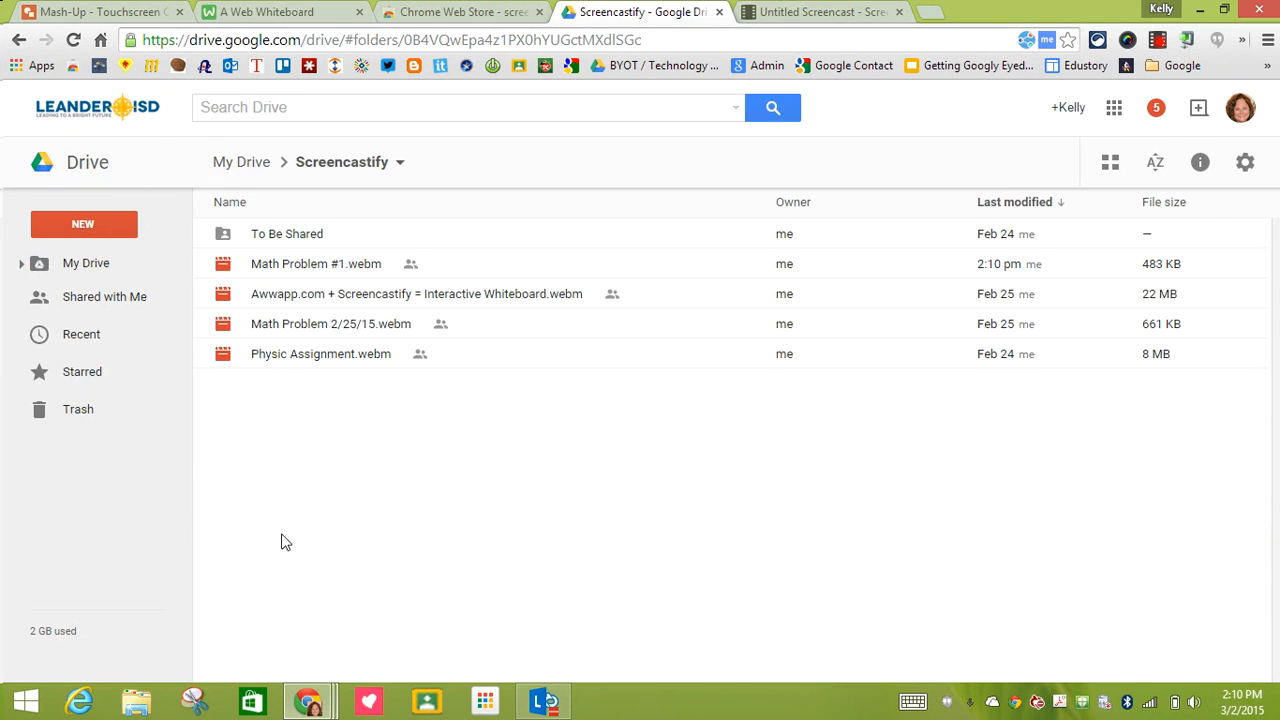
left_click(316, 264)
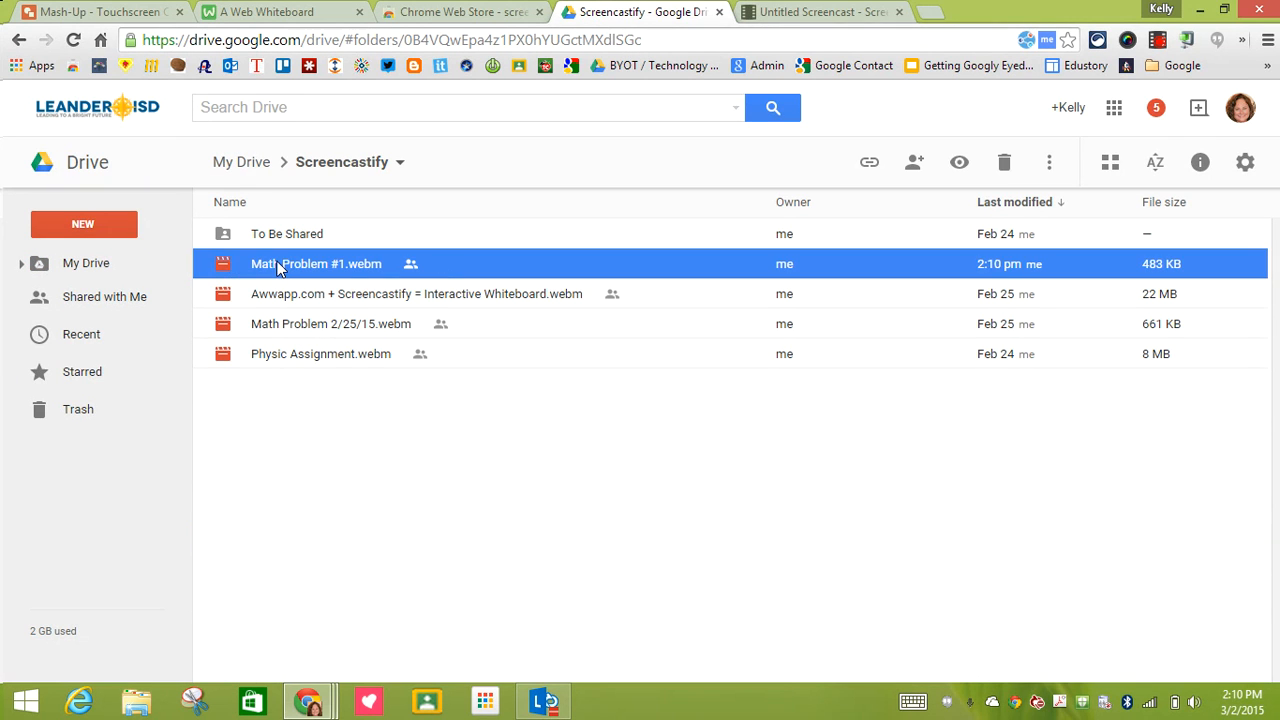
mouse_move(914, 160)
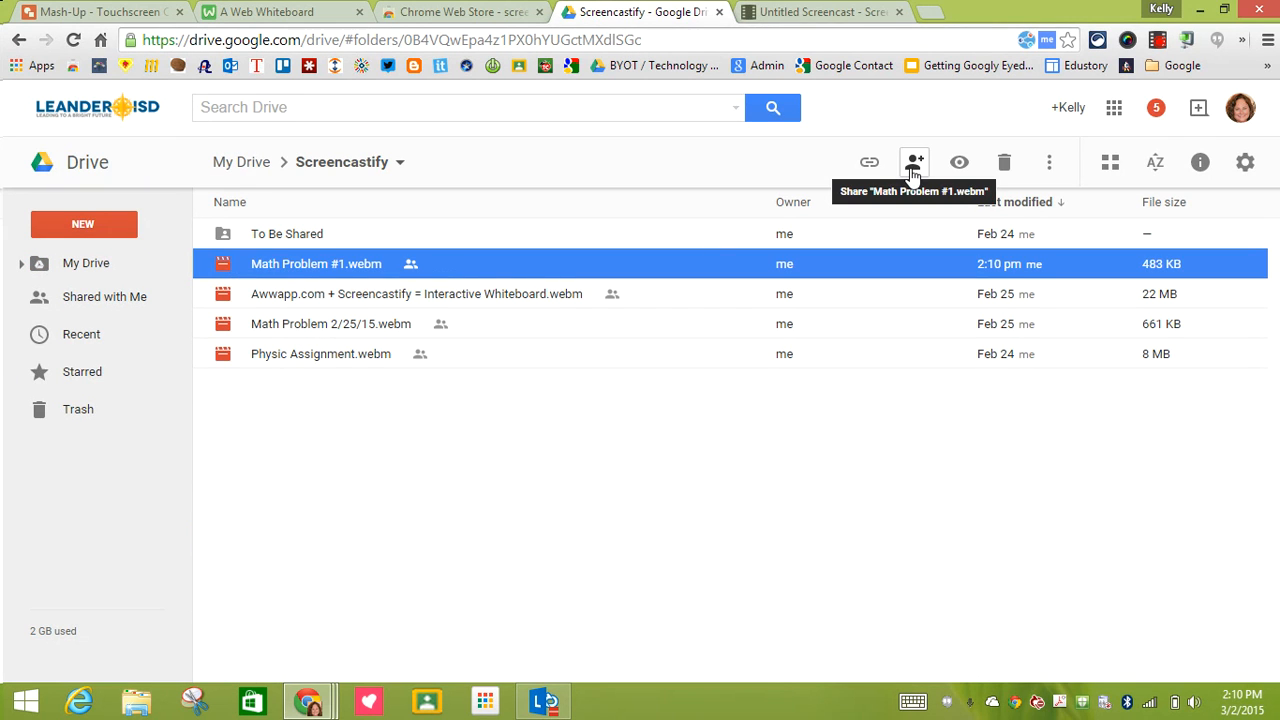
Share Math Problem #1.webm so anyone with the link can view, and confirm with Done
left_click(912, 162)
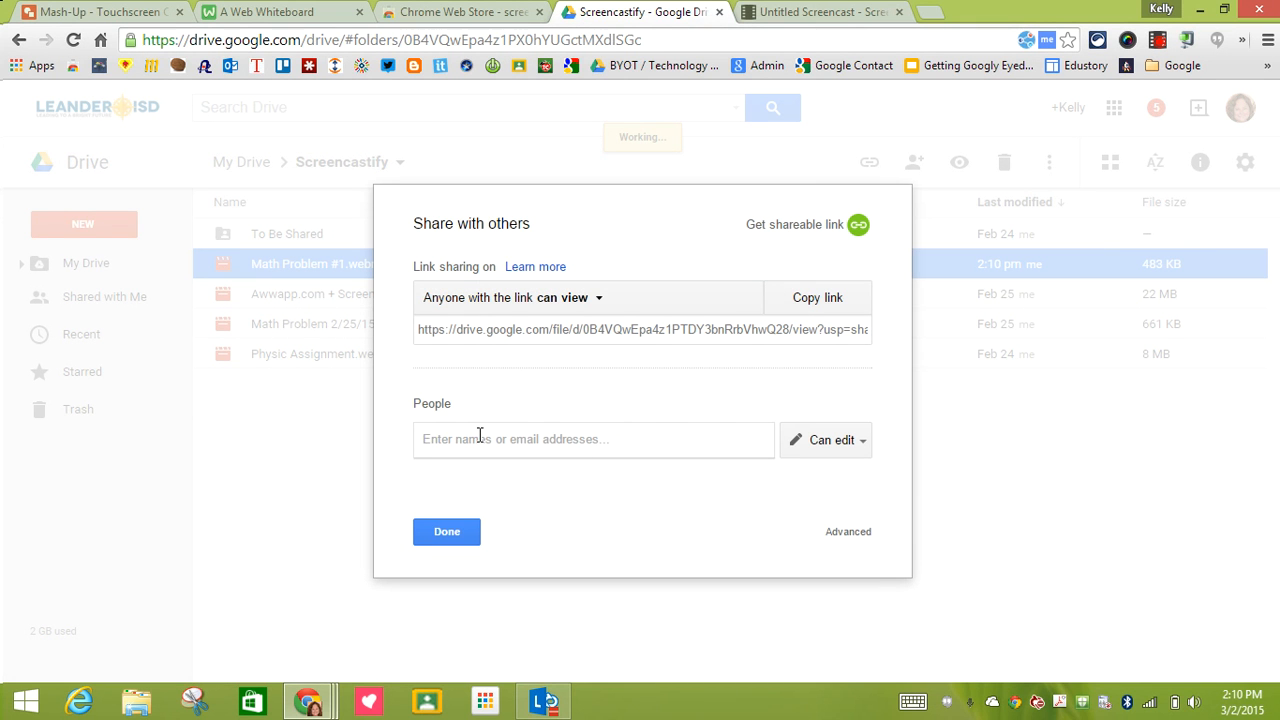
mouse_move(456, 420)
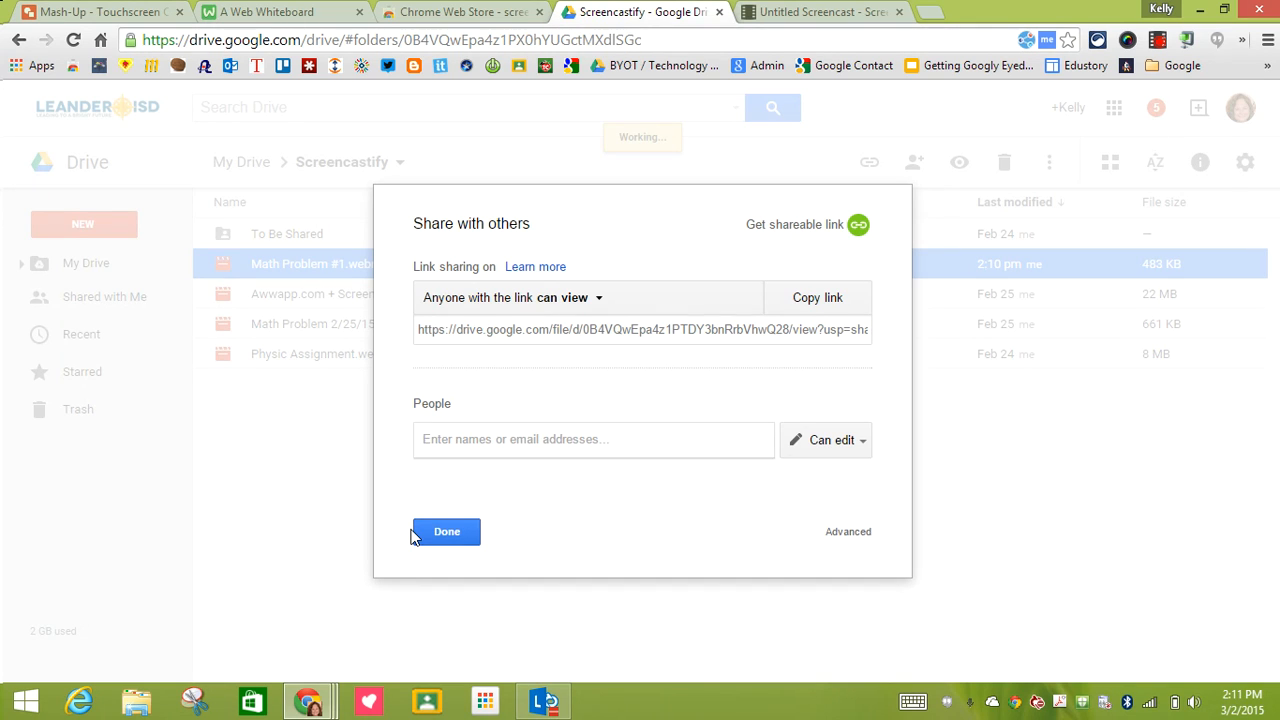
left_click(592, 440)
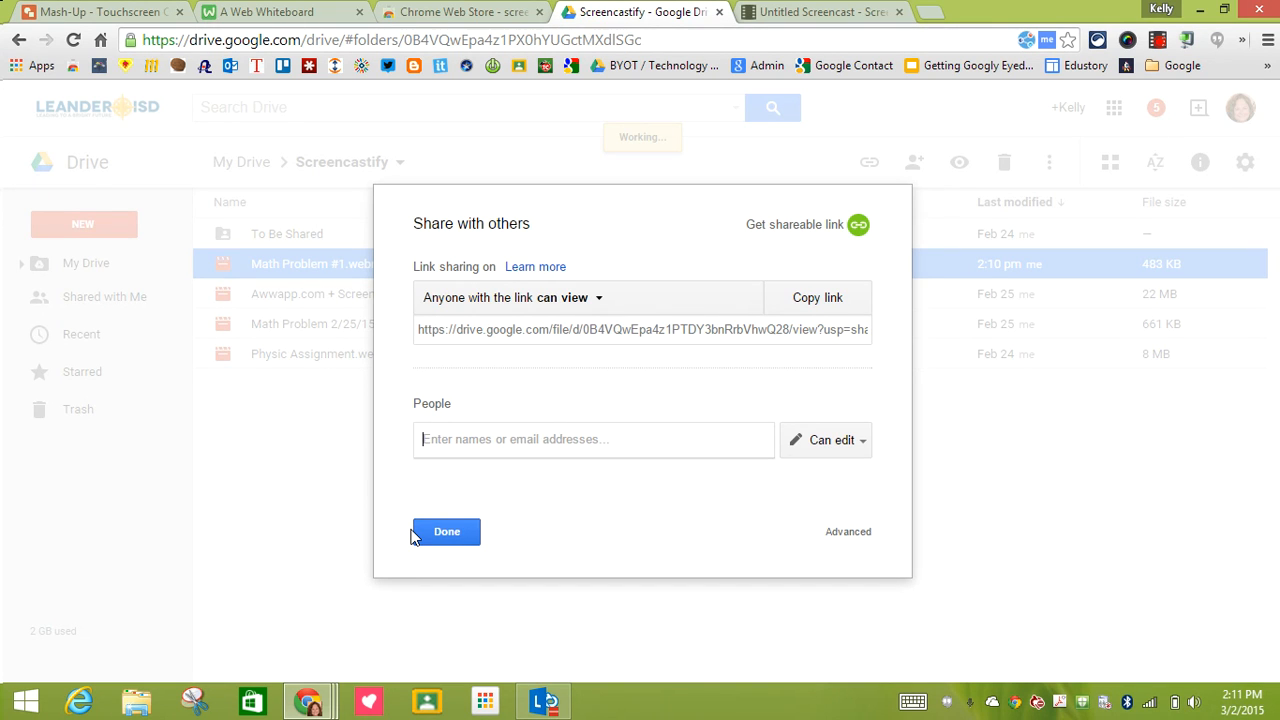